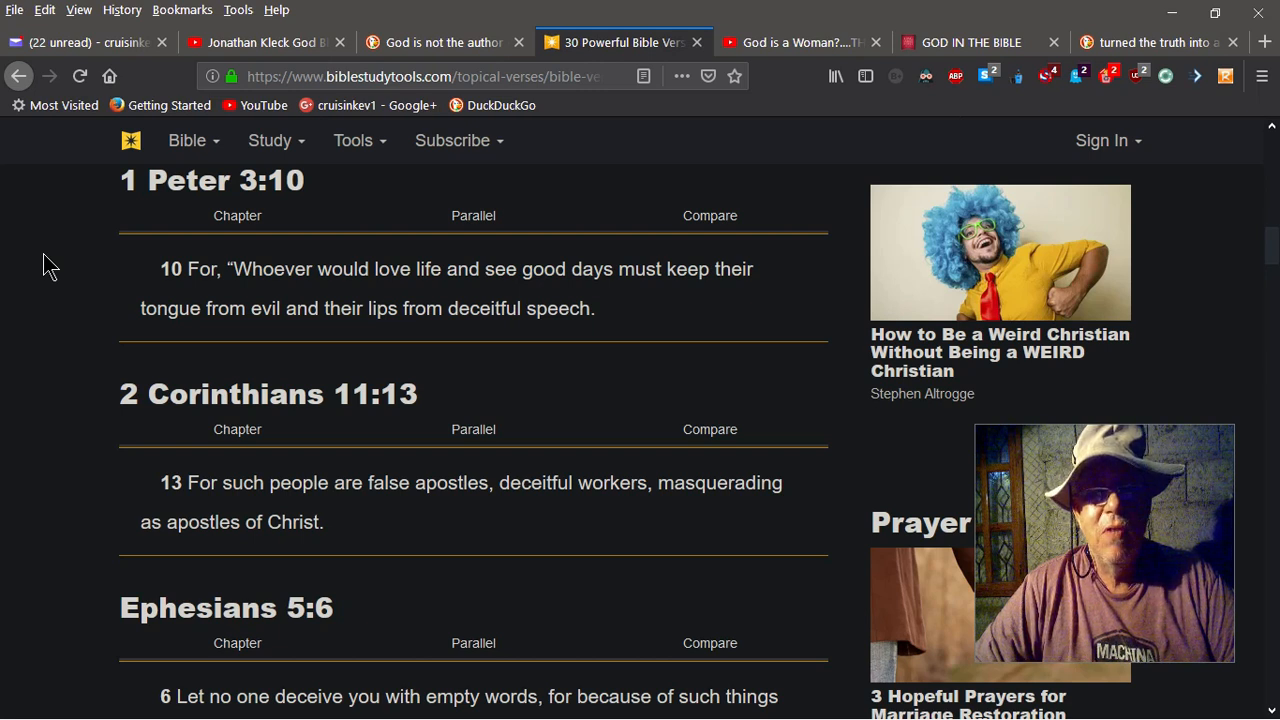
{"action": "mouse_move", "coordinate": [104, 197]}
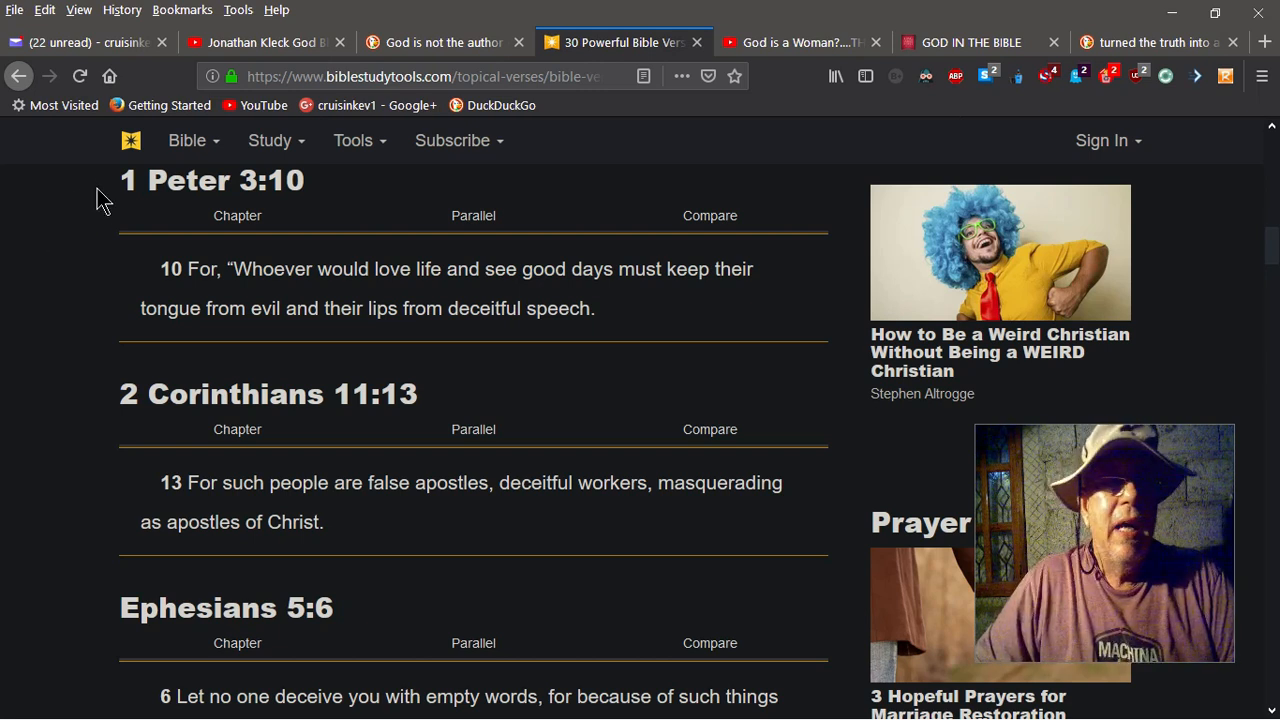
{"action": "mouse_move", "coordinate": [263, 42]}
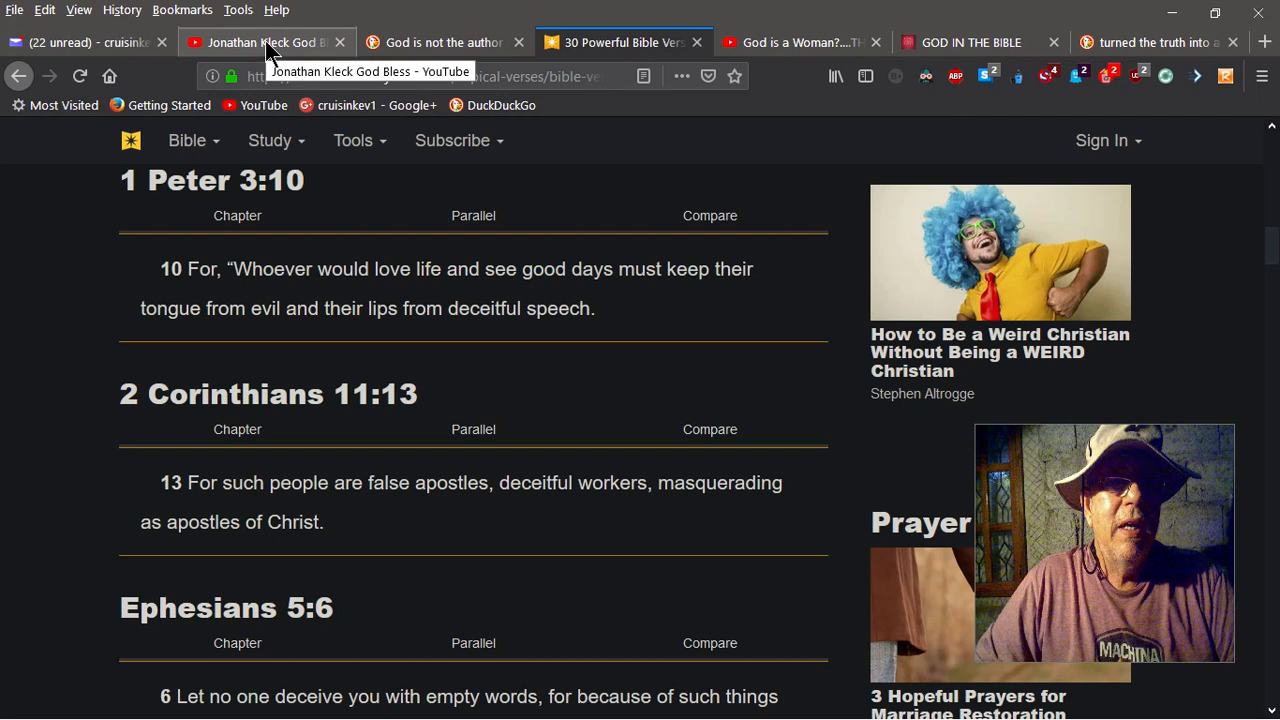
- Play the God Bless video to 0:48, then show the 'God is not the author of confusion' results
{"action": "left_click", "coordinate": [265, 42]}
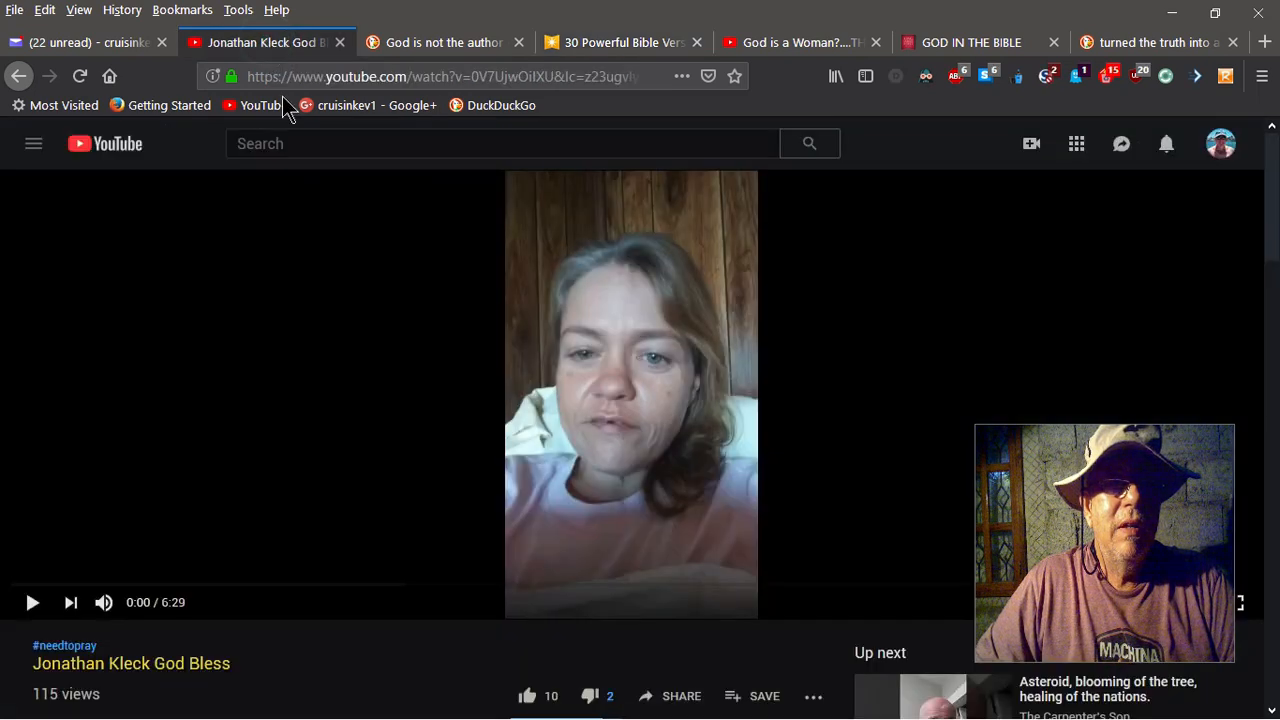
{"action": "mouse_move", "coordinate": [31, 602]}
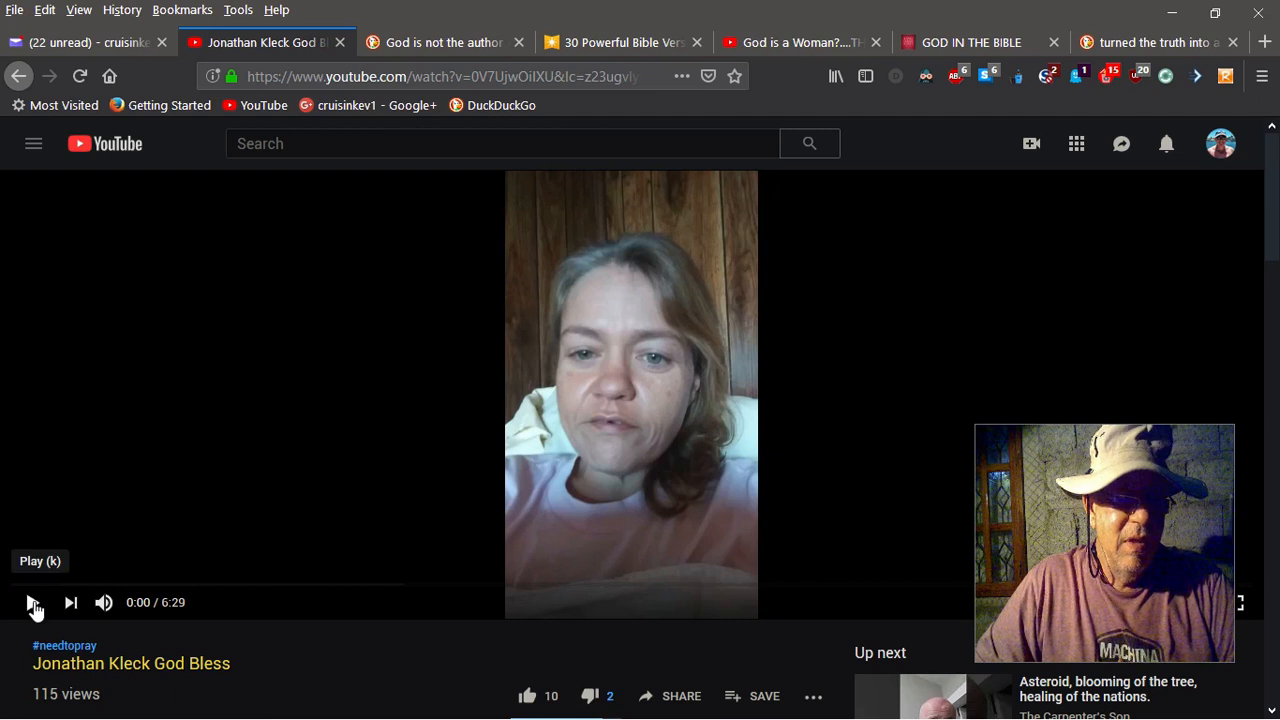
{"action": "left_click", "coordinate": [33, 602]}
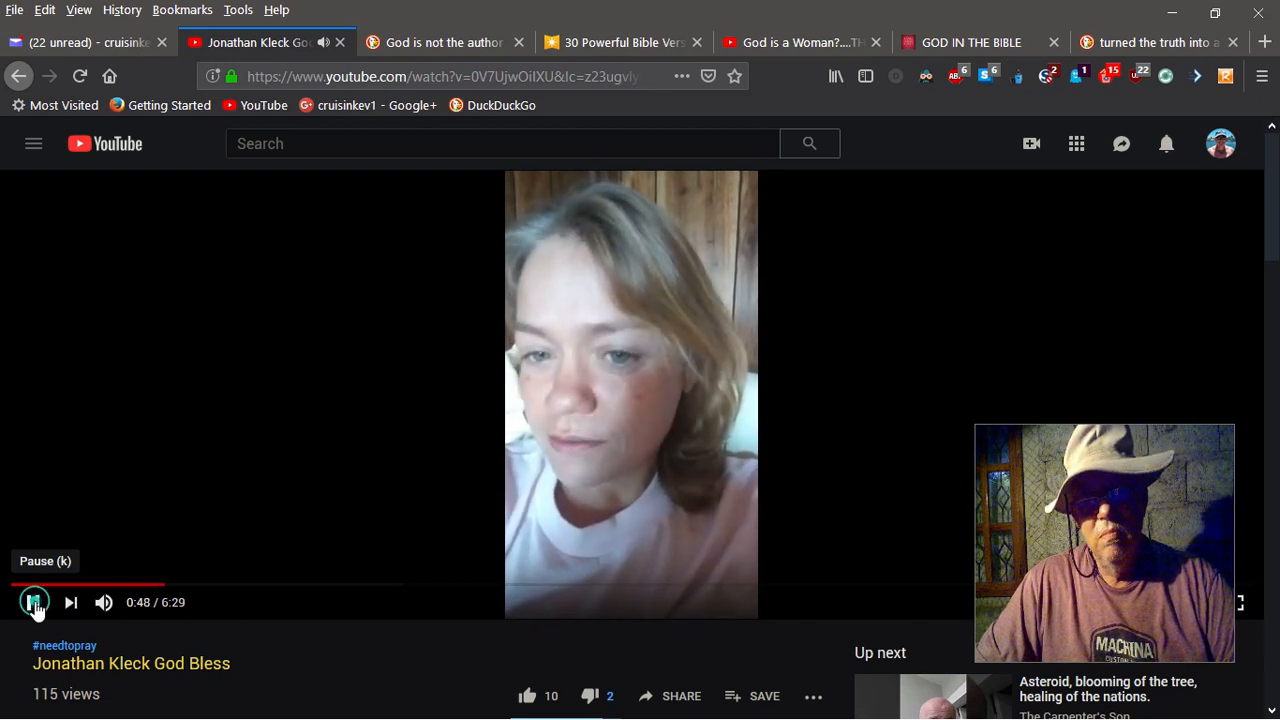
{"action": "left_click", "coordinate": [34, 602]}
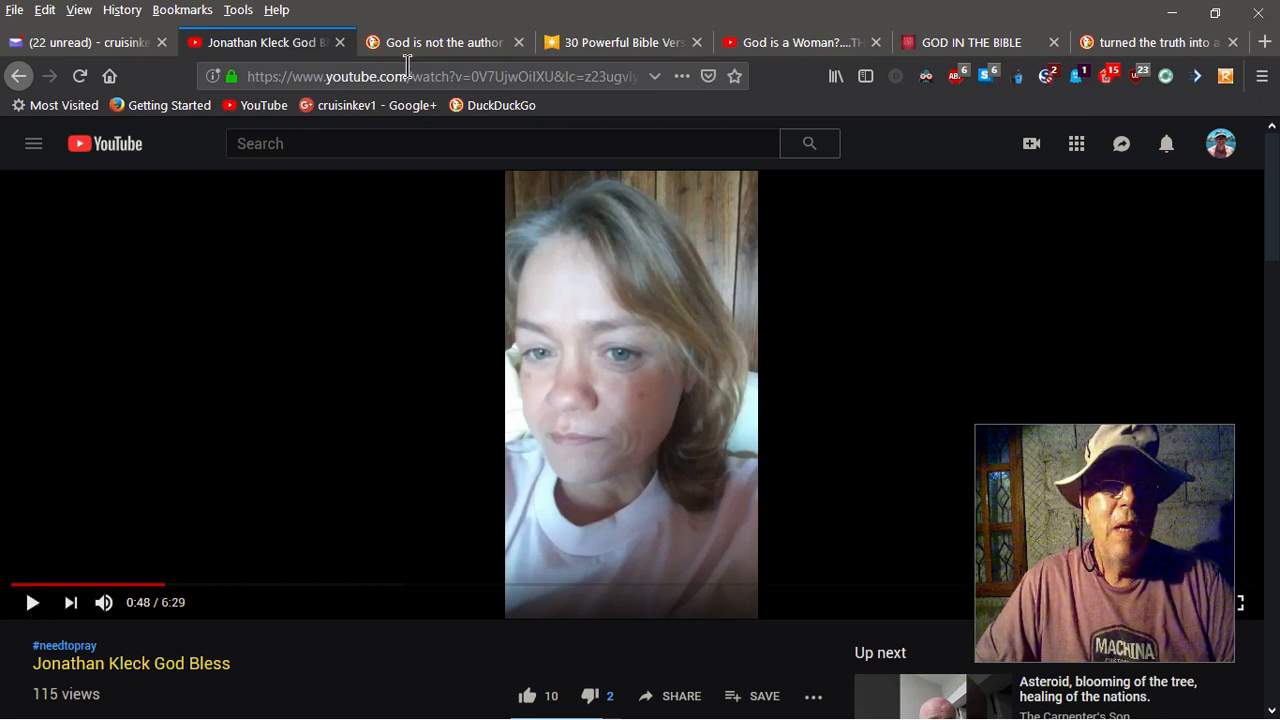
{"action": "left_click", "coordinate": [440, 42]}
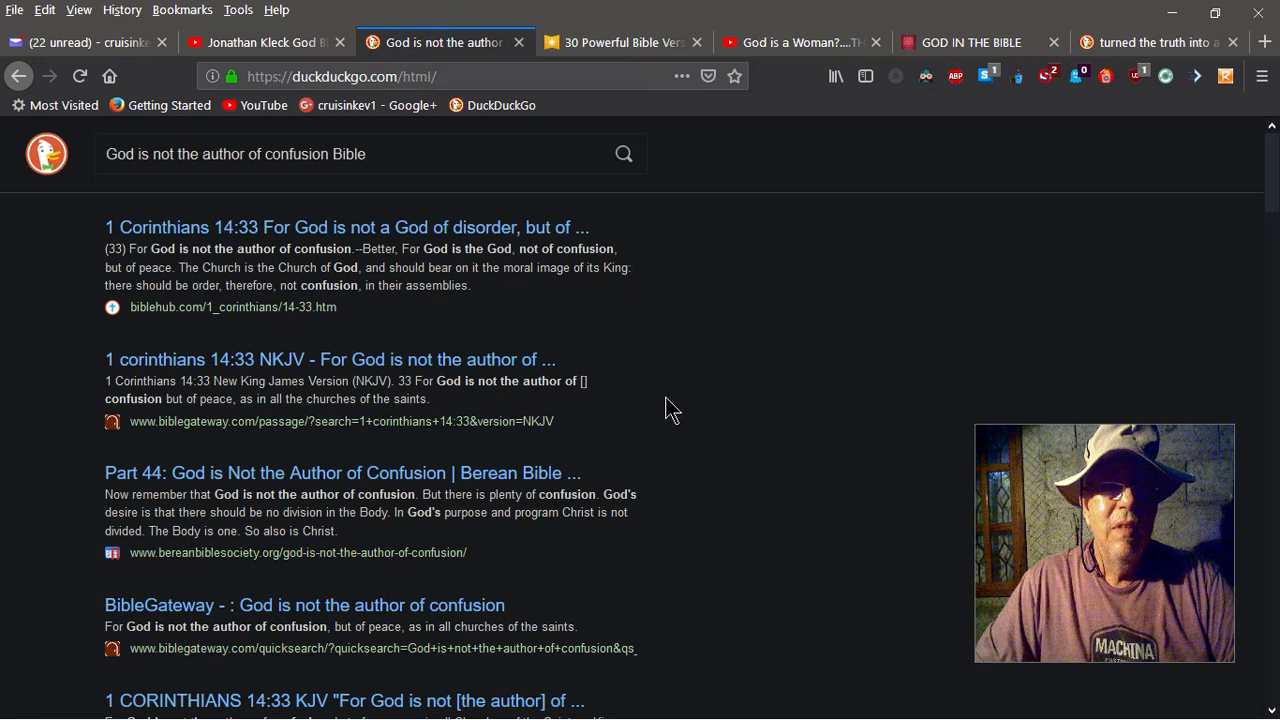
{"action": "mouse_move", "coordinate": [759, 688]}
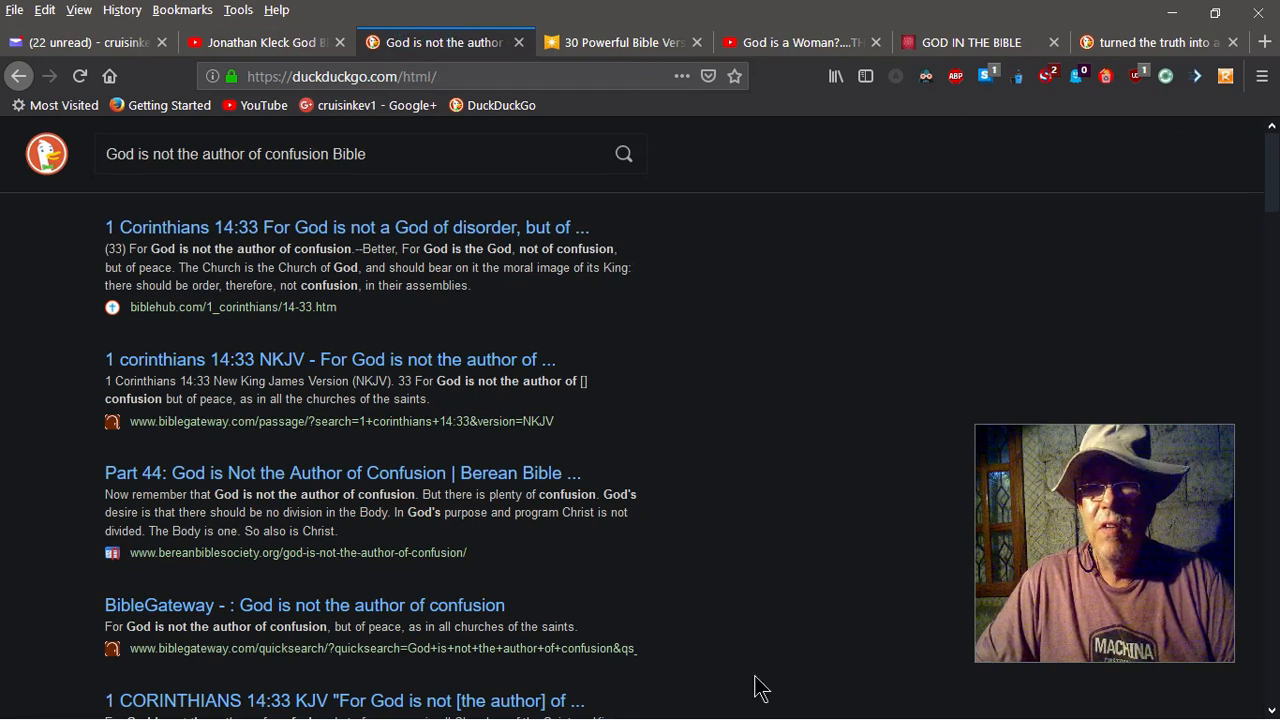
- Switch to the 'God is a Woman?' video and pause it around 42:04
{"action": "left_click", "coordinate": [800, 42]}
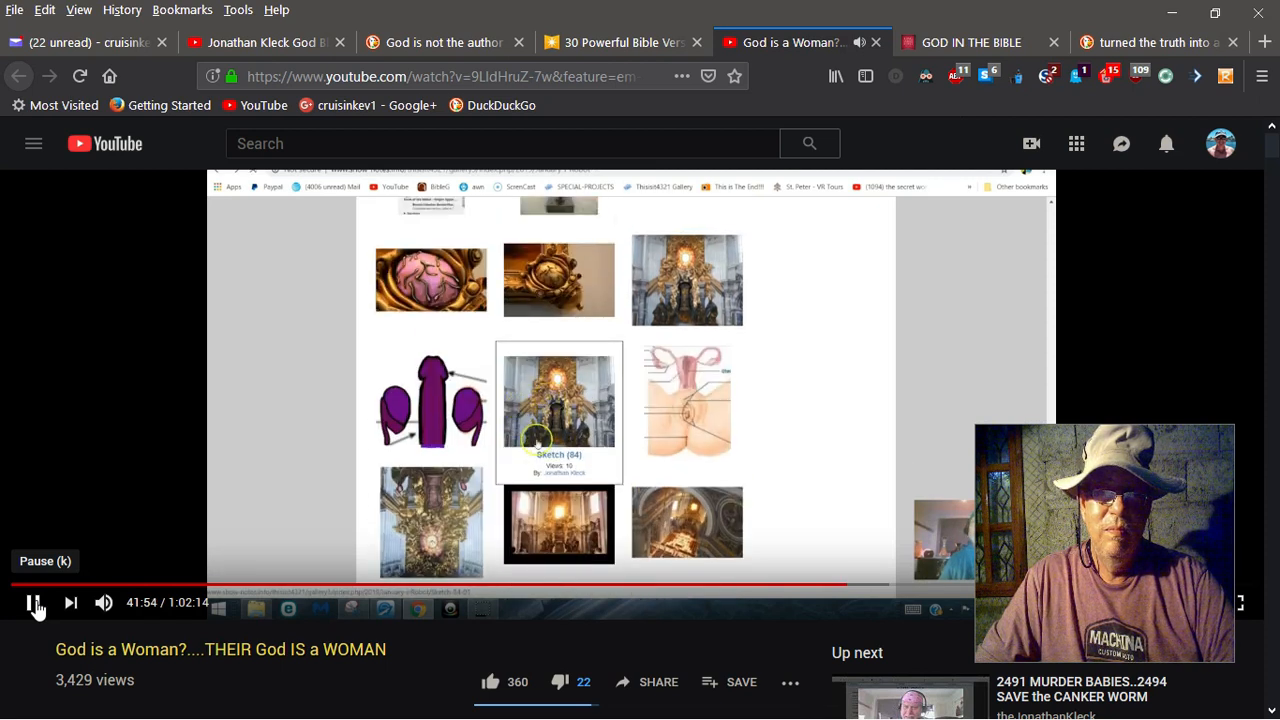
{"action": "mouse_move", "coordinate": [640, 435]}
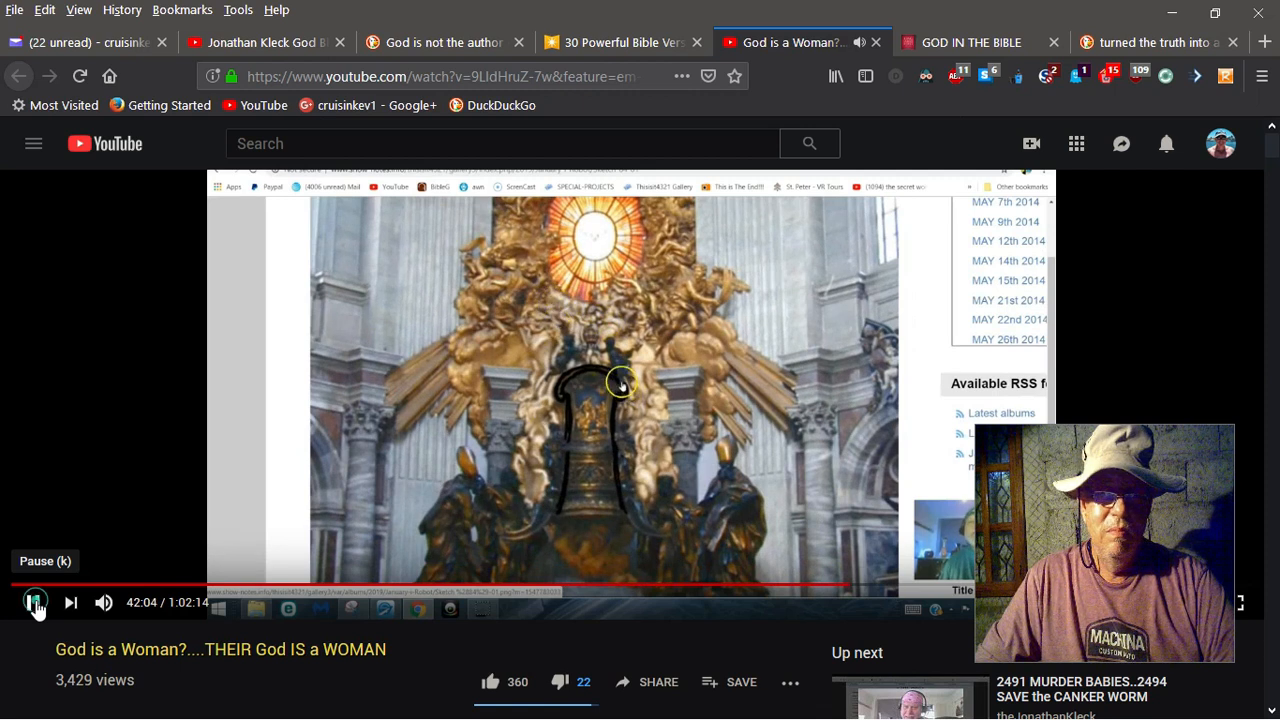
{"action": "left_click", "coordinate": [35, 602]}
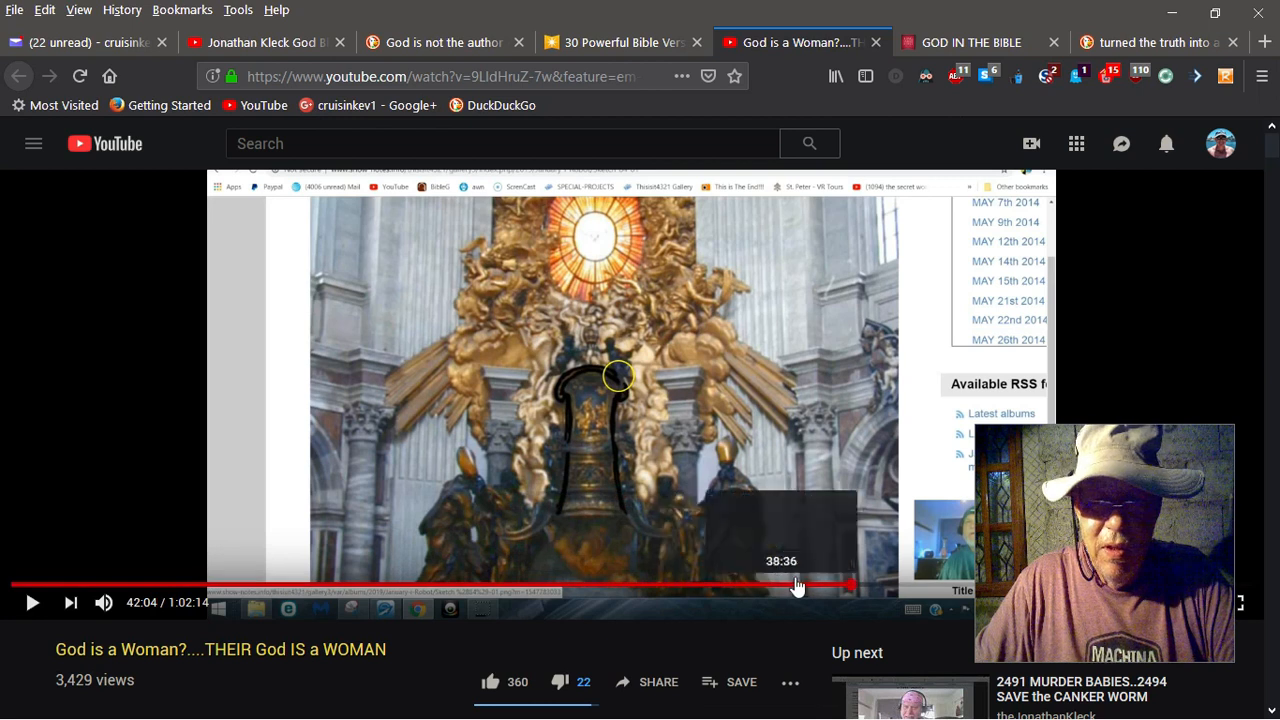
{"action": "mouse_move", "coordinate": [815, 590]}
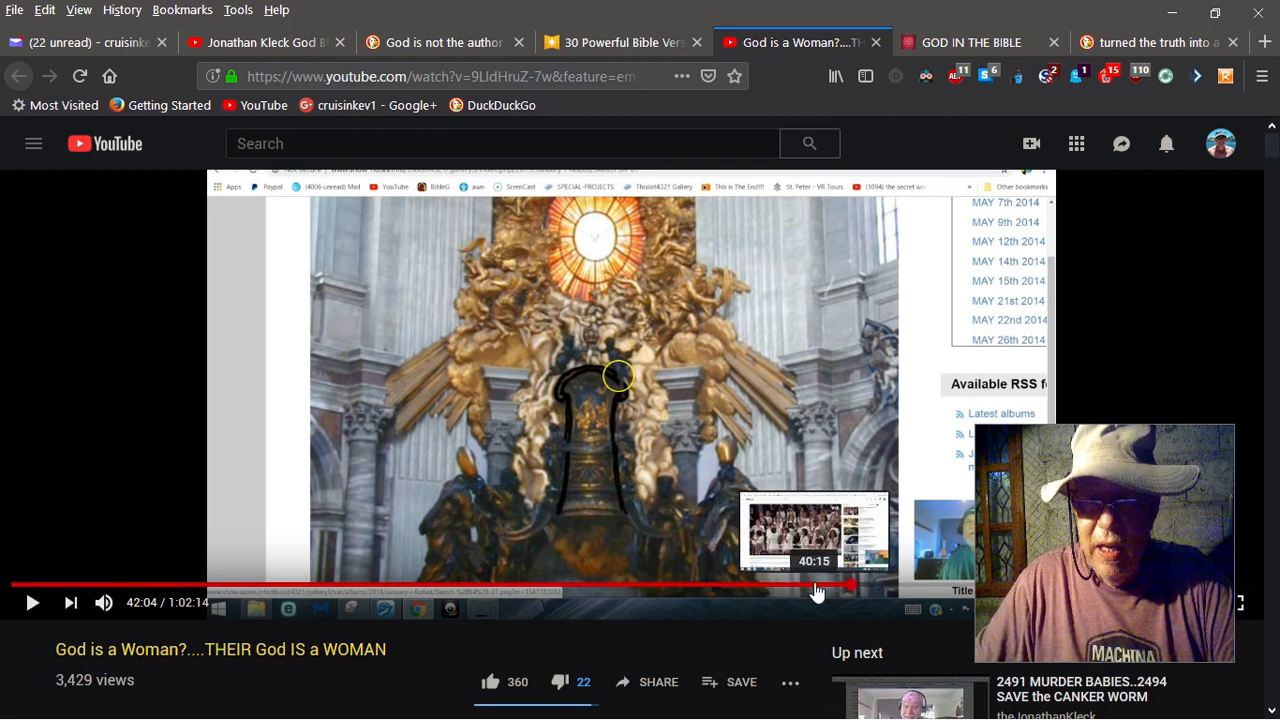
{"action": "mouse_move", "coordinate": [833, 586]}
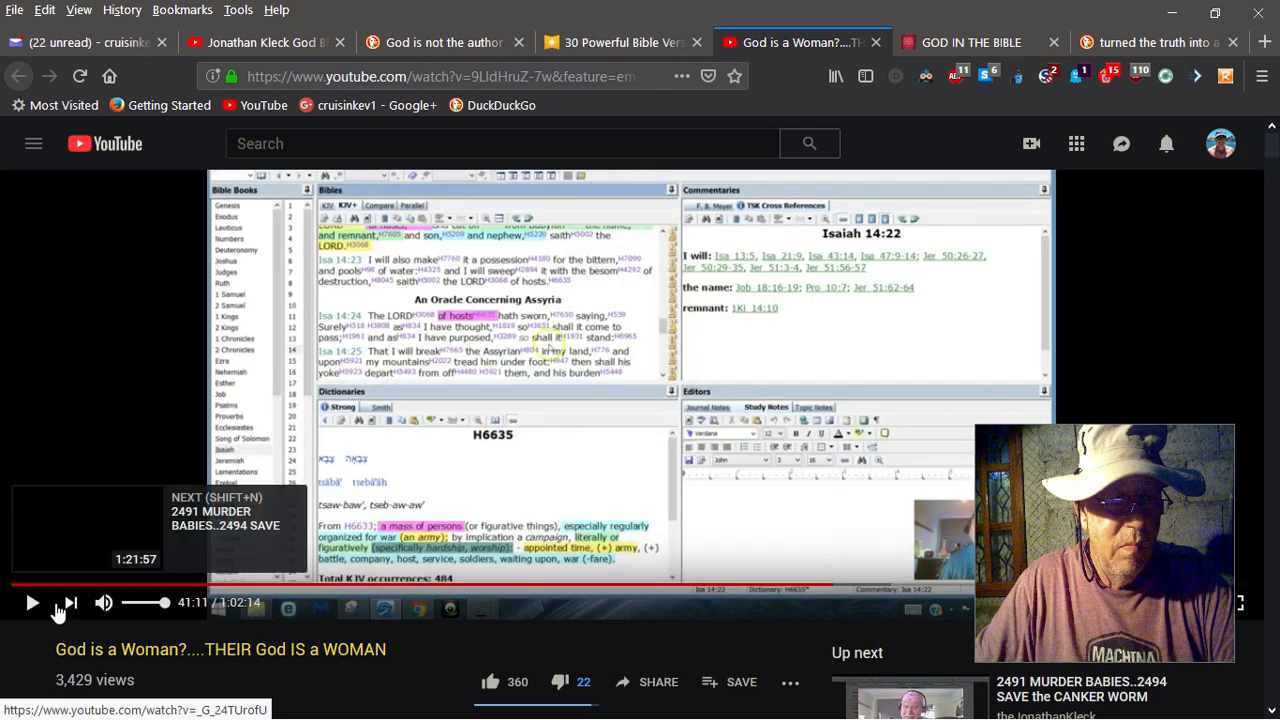
- Resume the 'God is a Woman' video from 41:11 until it shows Genesis 1:1 at 41:31
{"action": "left_click", "coordinate": [32, 602]}
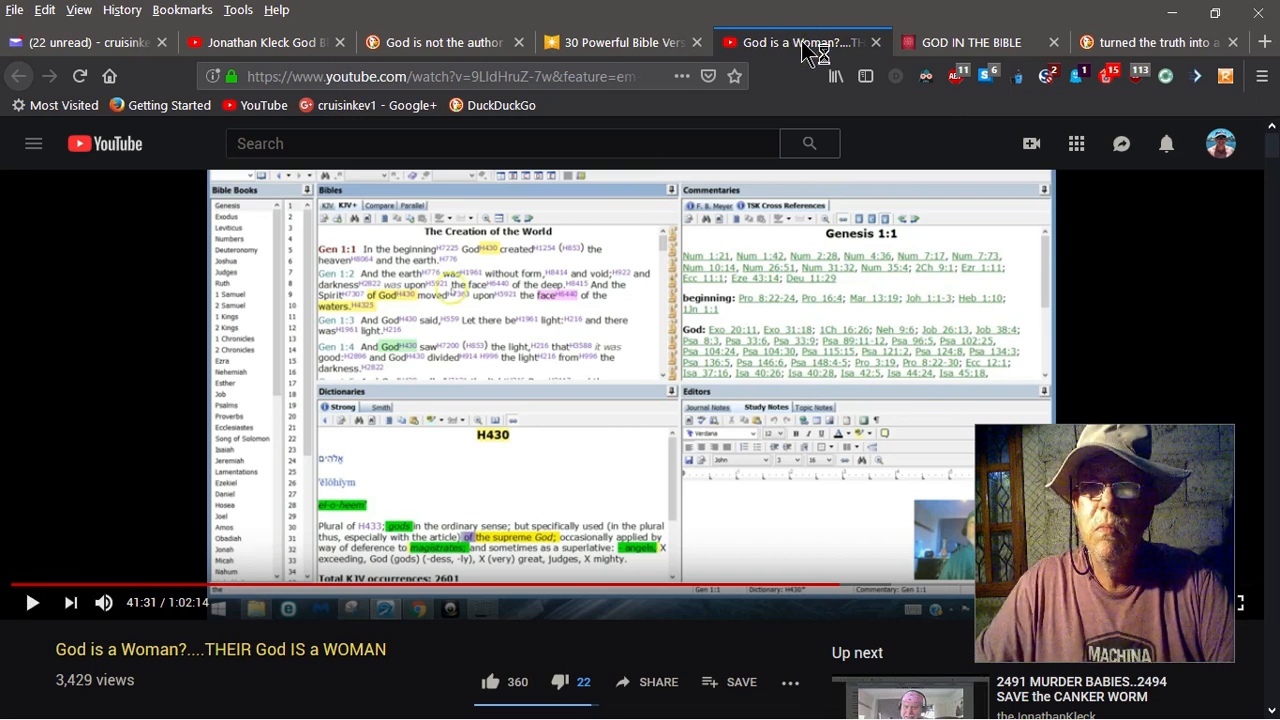
- Show the KJV 'God' search results and read from Genesis 1:1 down to Genesis 2:3
{"action": "left_click", "coordinate": [968, 42]}
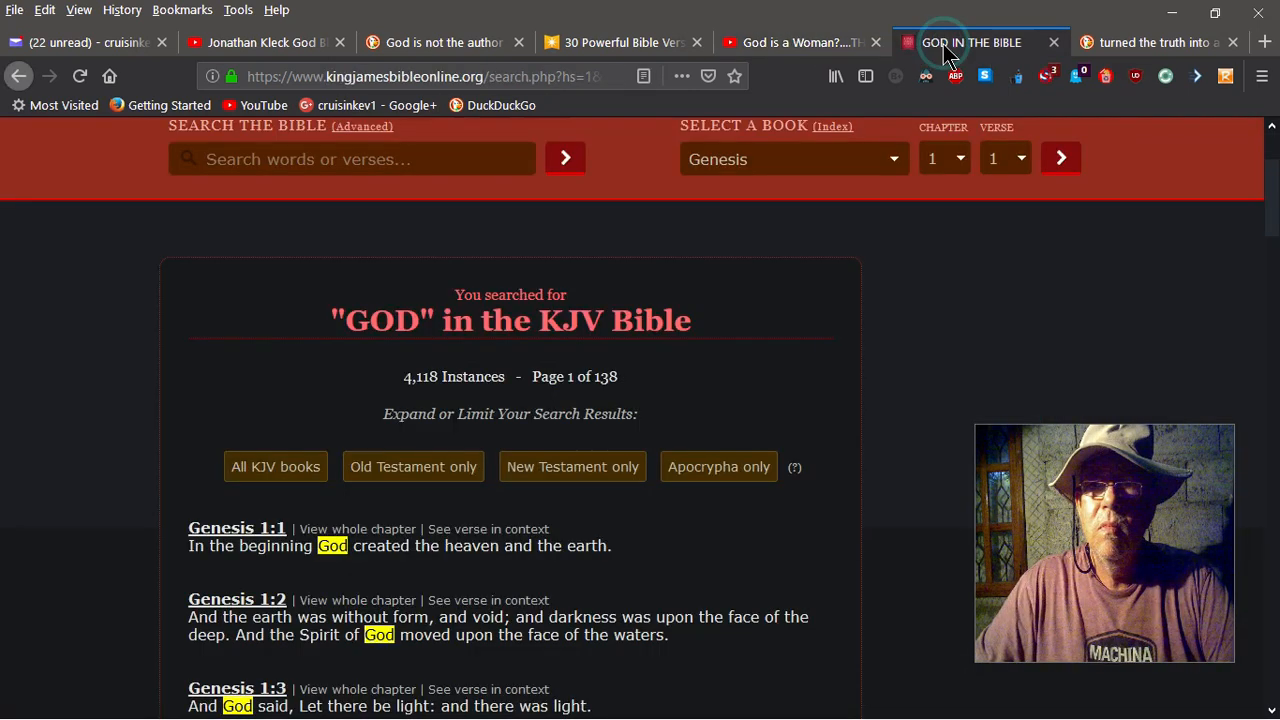
{"action": "mouse_move", "coordinate": [110, 365]}
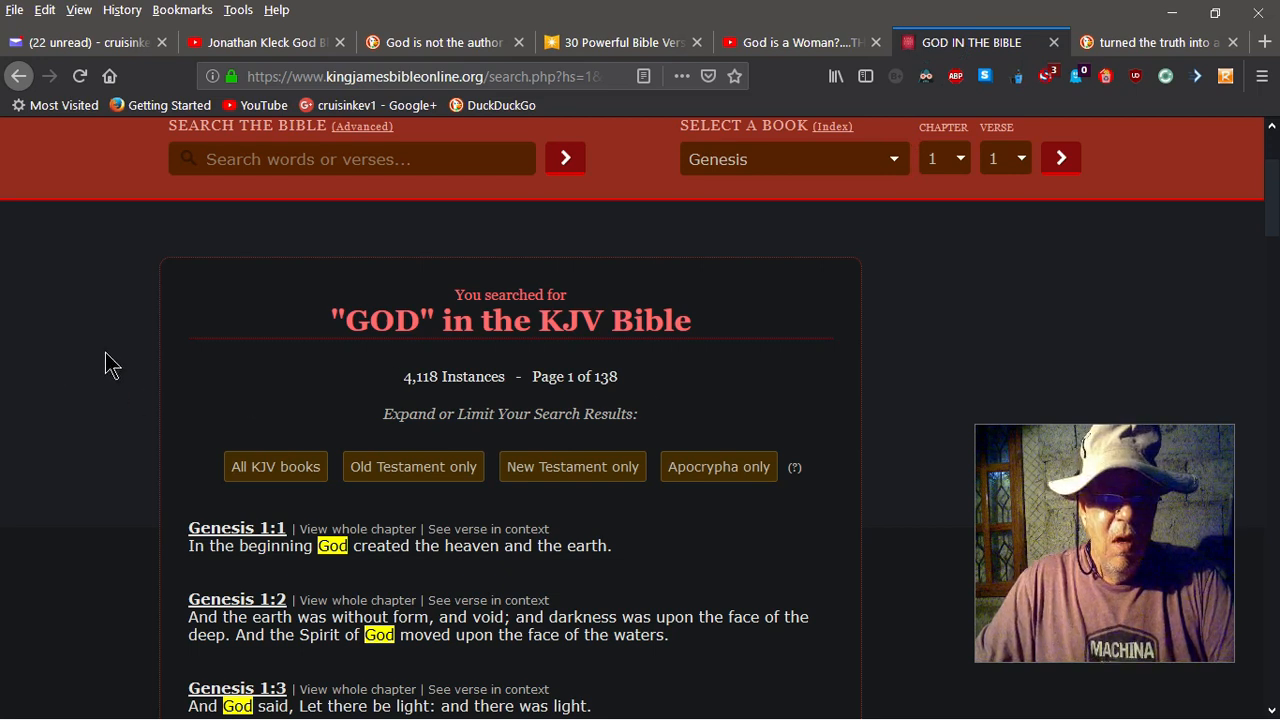
{"action": "mouse_move", "coordinate": [350, 590]}
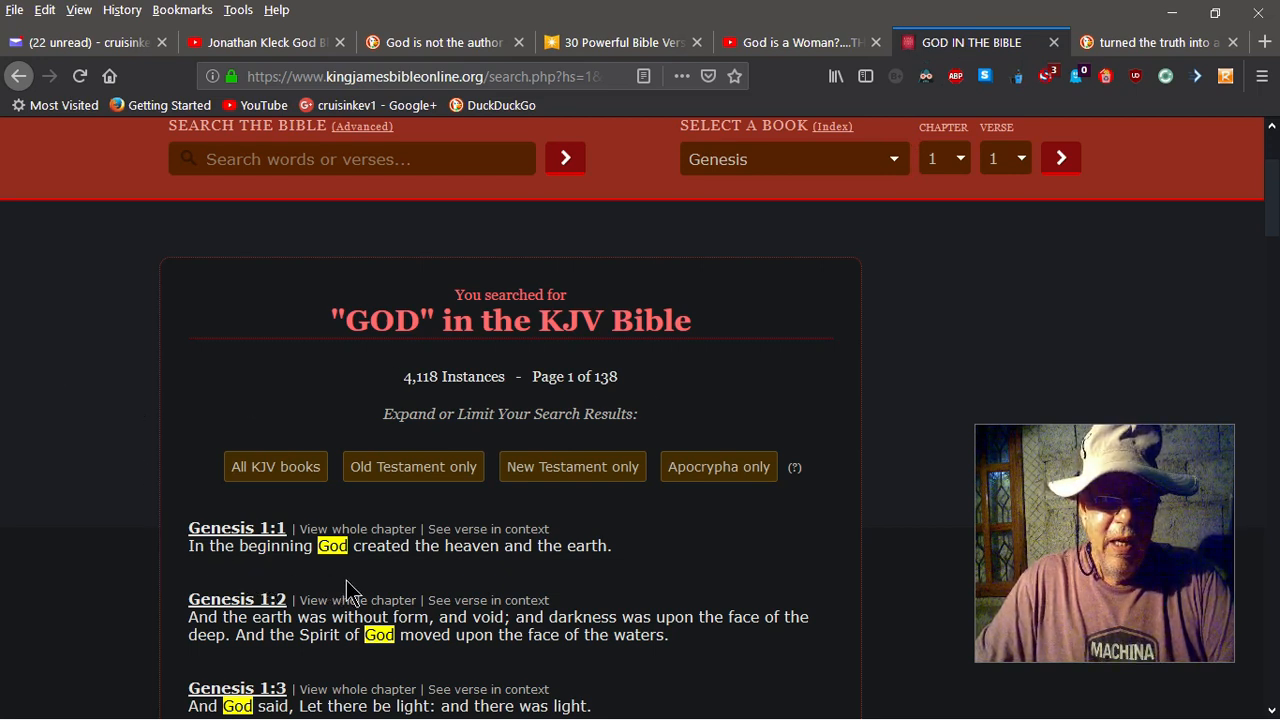
{"action": "mouse_move", "coordinate": [10, 480]}
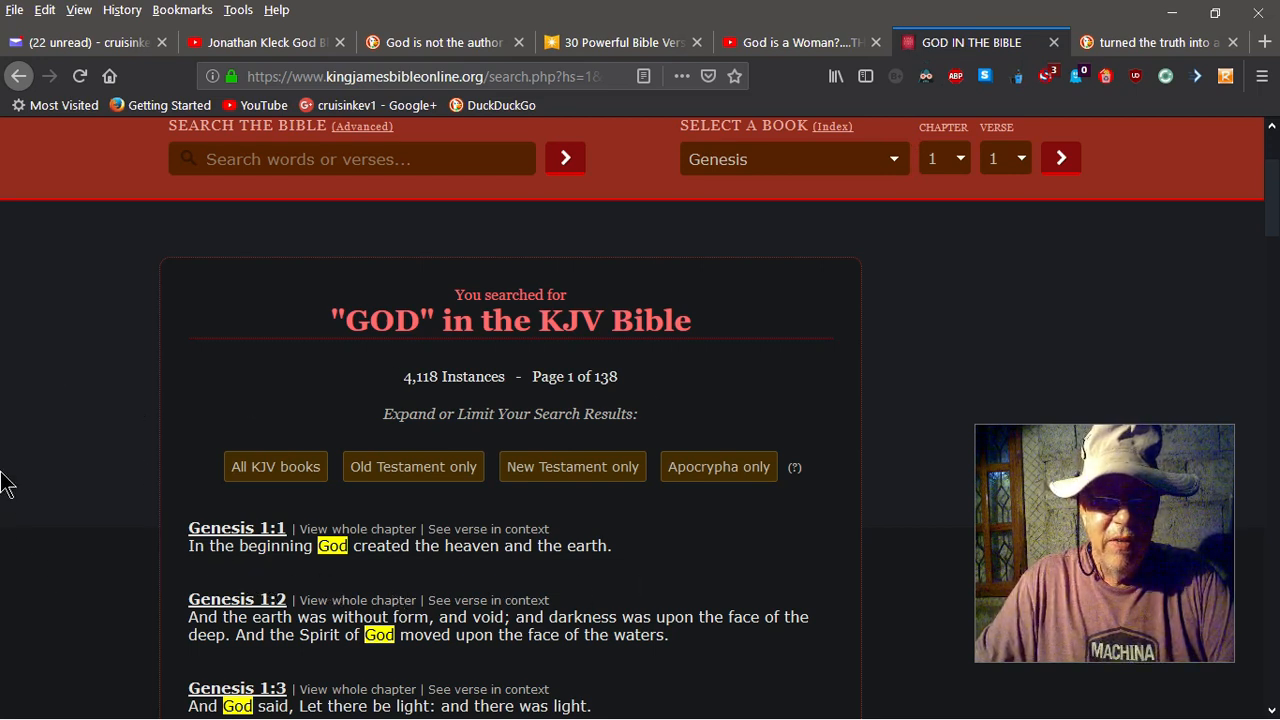
{"action": "scroll", "scroll_direction": "down", "scroll_amount": 3}
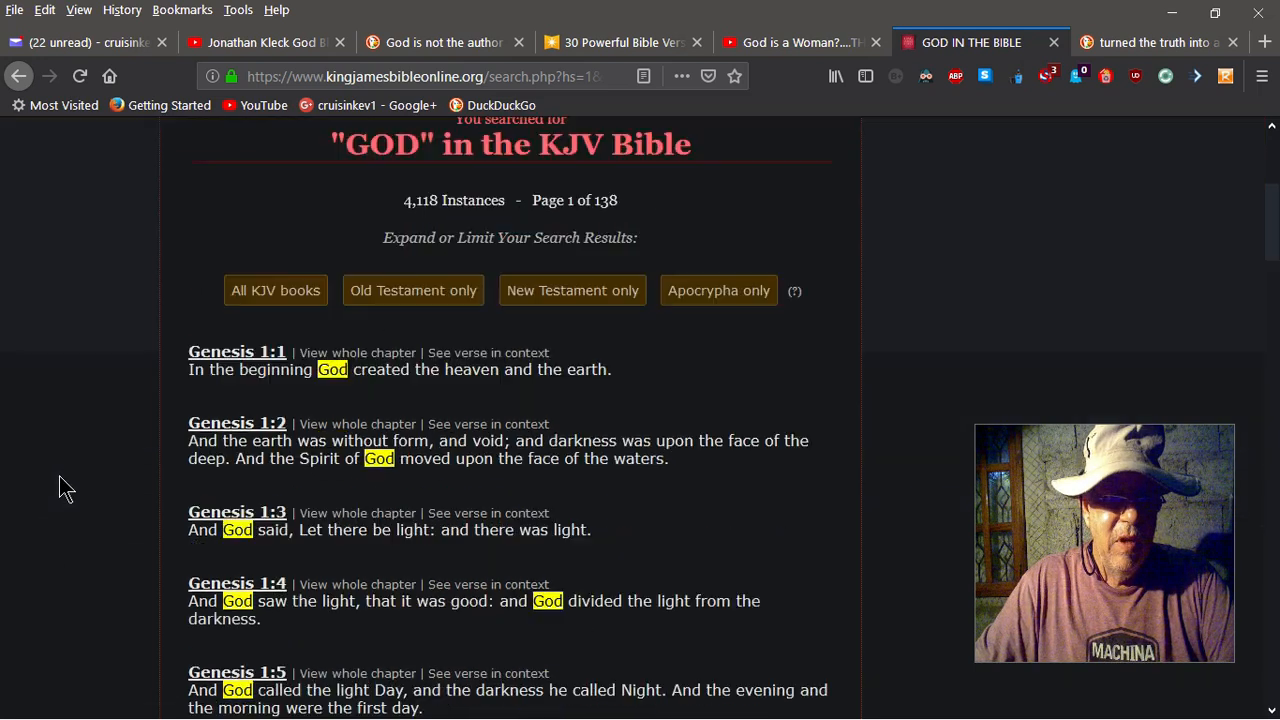
{"action": "scroll", "scroll_direction": "down", "scroll_amount": 3}
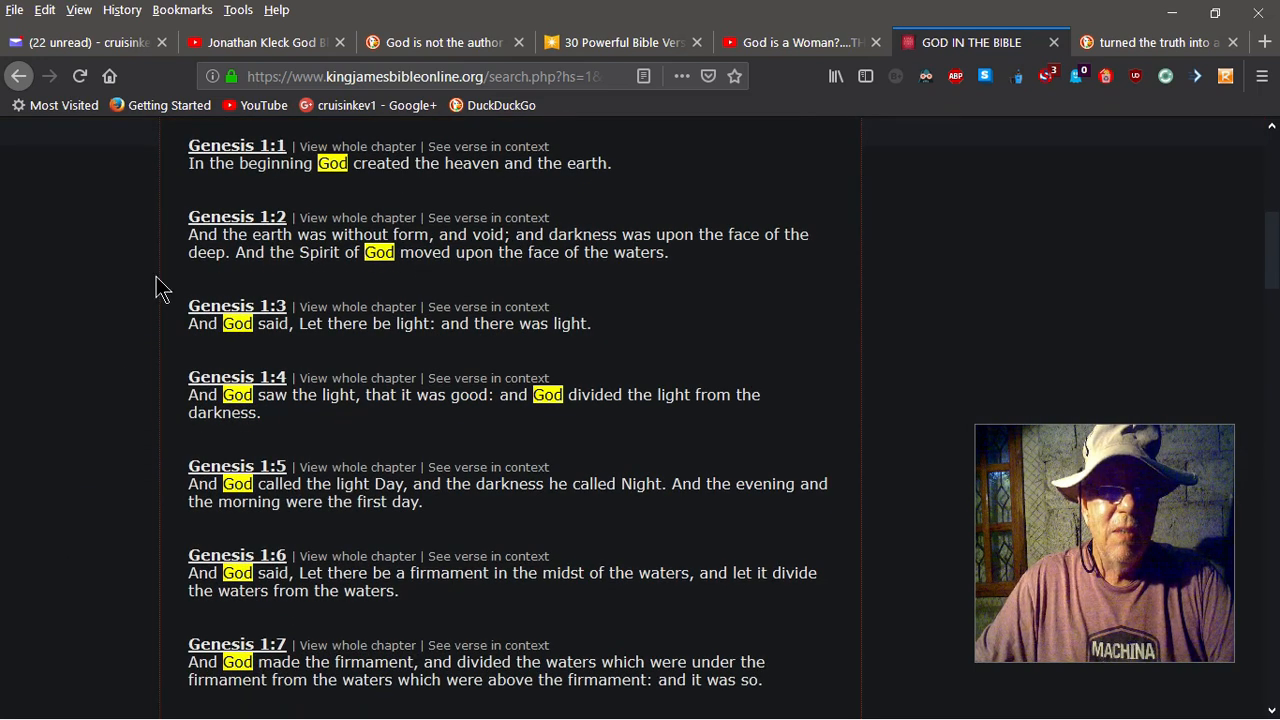
{"action": "mouse_move", "coordinate": [368, 275]}
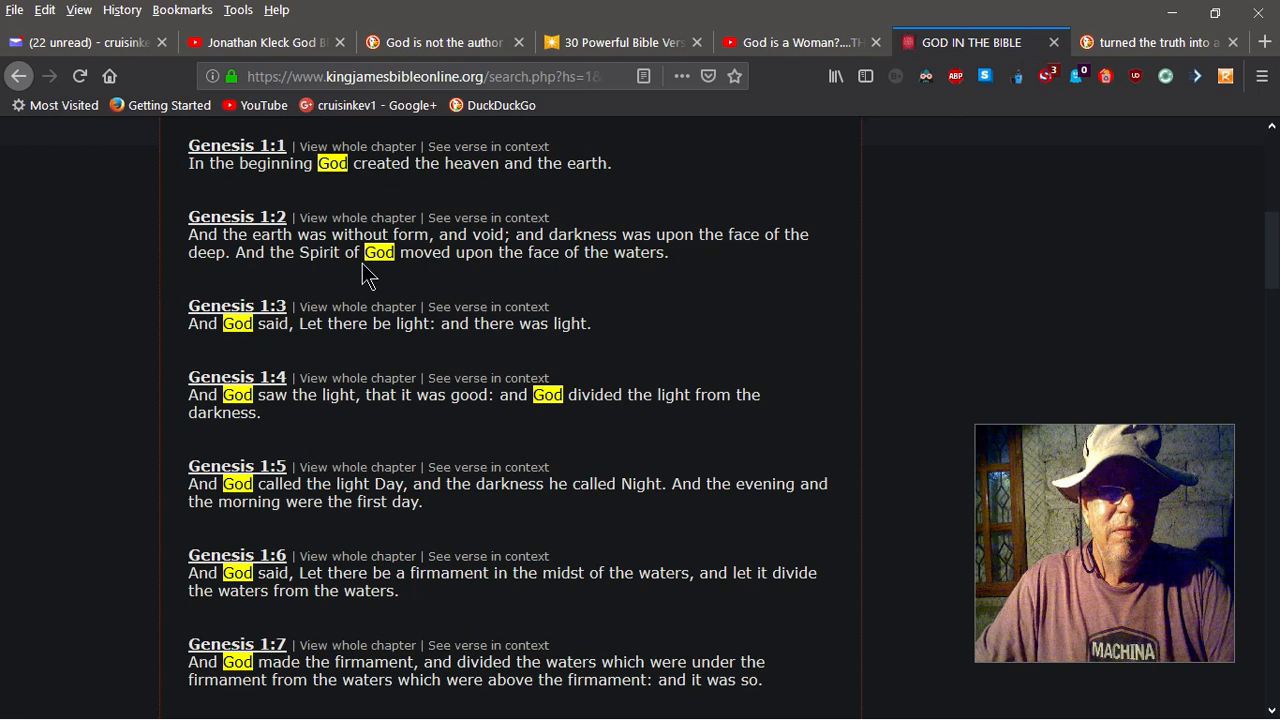
{"action": "mouse_move", "coordinate": [250, 358]}
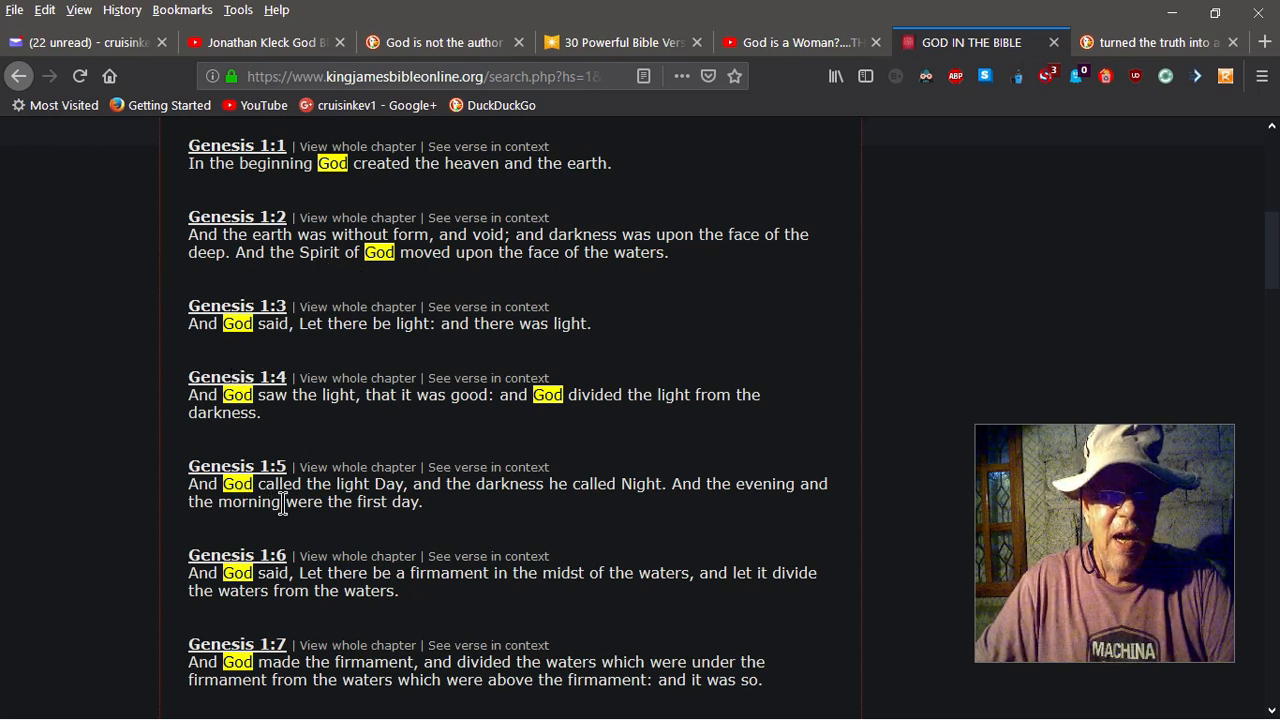
{"action": "mouse_move", "coordinate": [233, 700]}
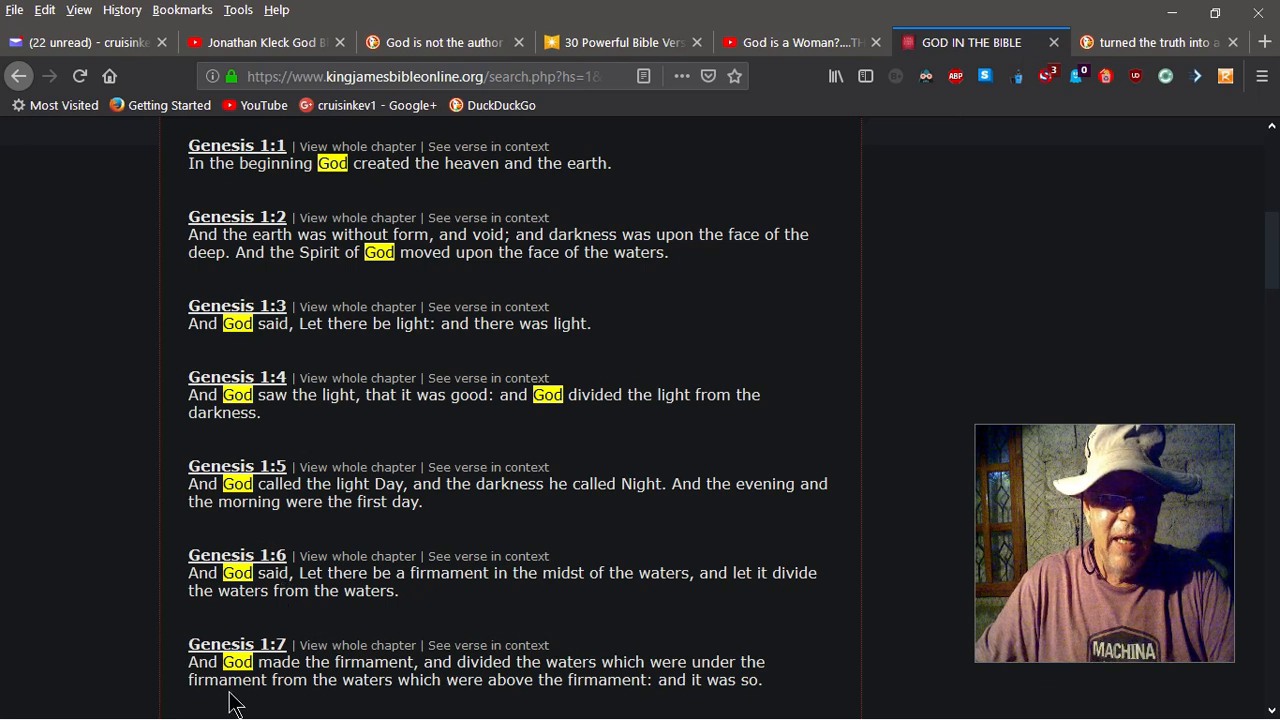
{"action": "mouse_move", "coordinate": [82, 508]}
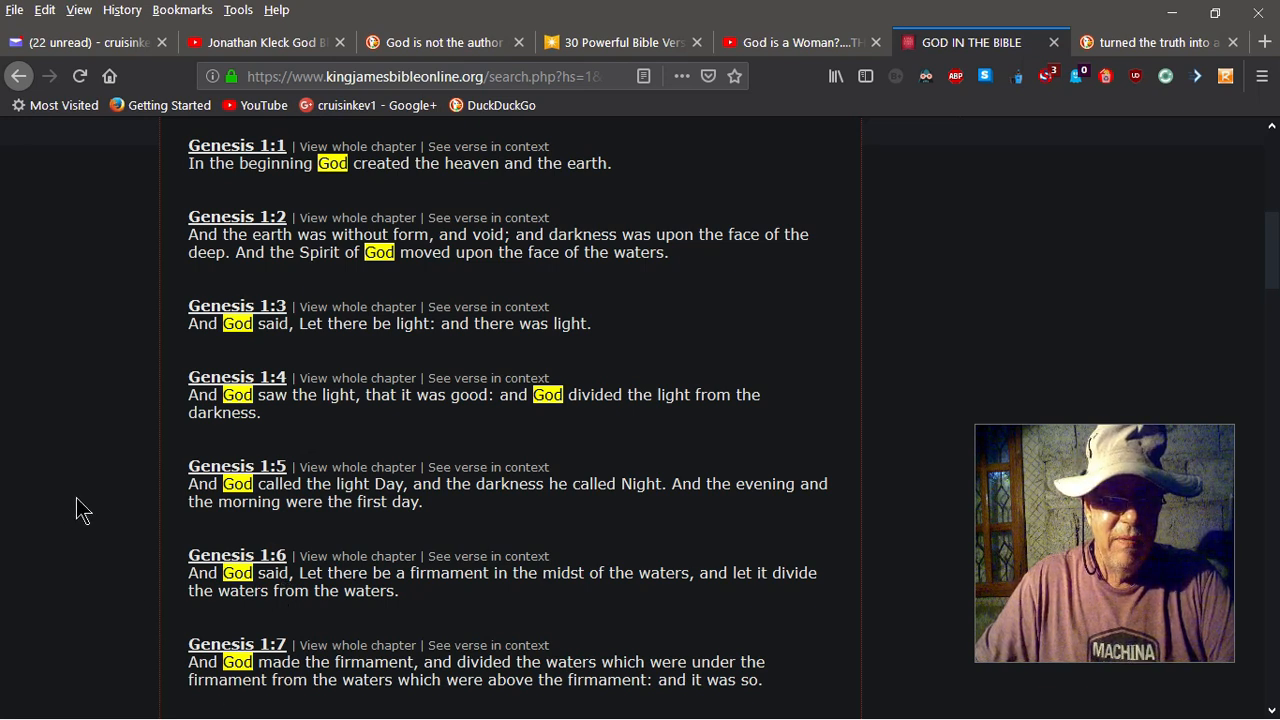
{"action": "scroll", "scroll_direction": "down", "scroll_amount": 3}
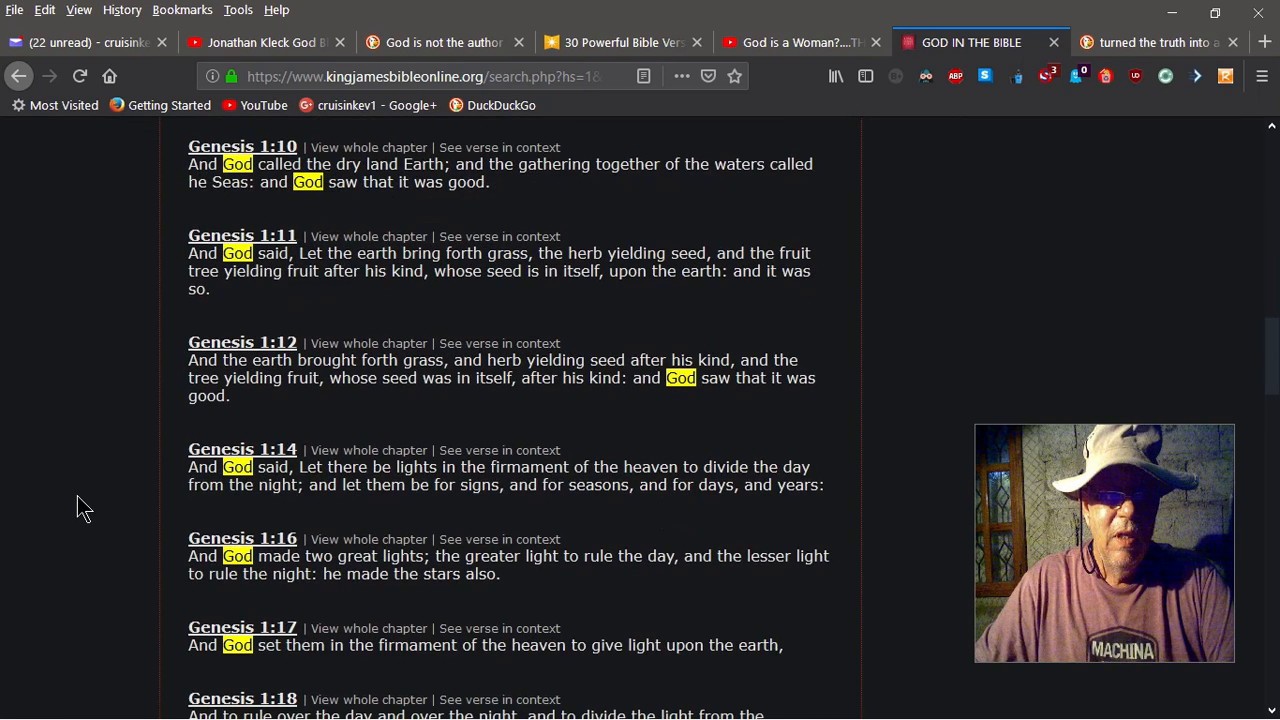
{"action": "scroll", "scroll_direction": "down", "scroll_amount": 3}
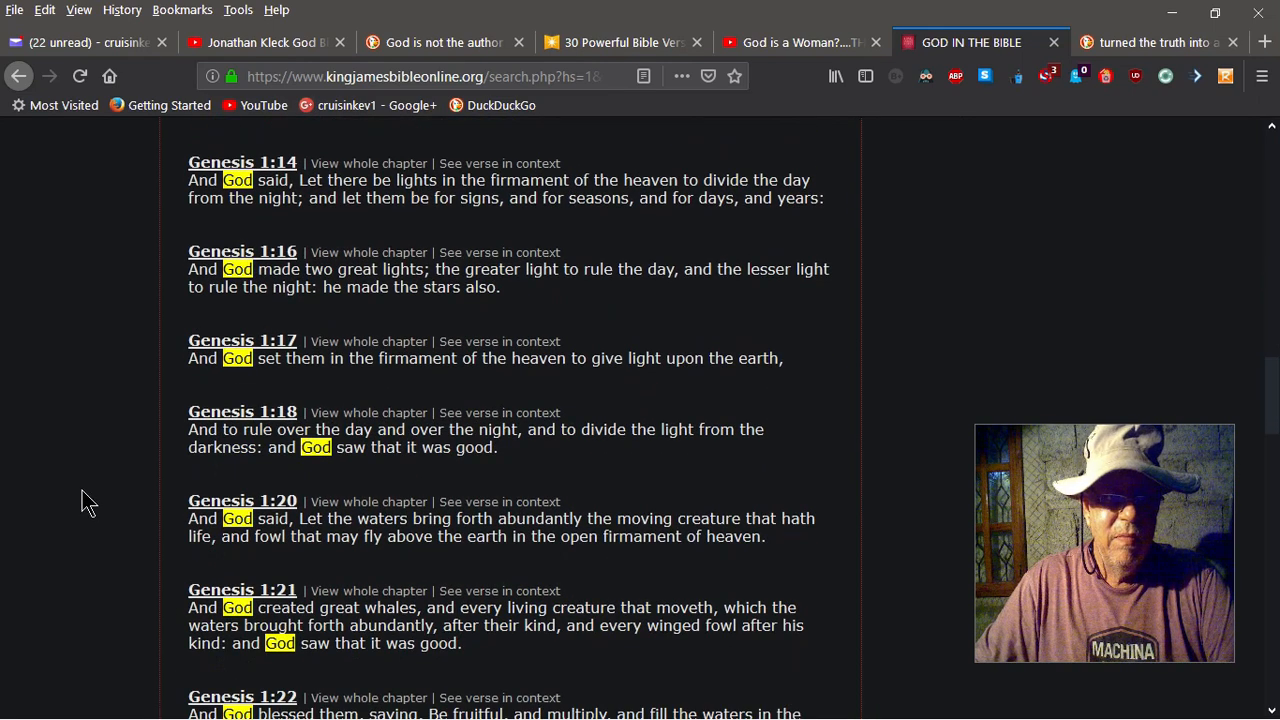
{"action": "scroll", "scroll_direction": "down", "scroll_amount": 3}
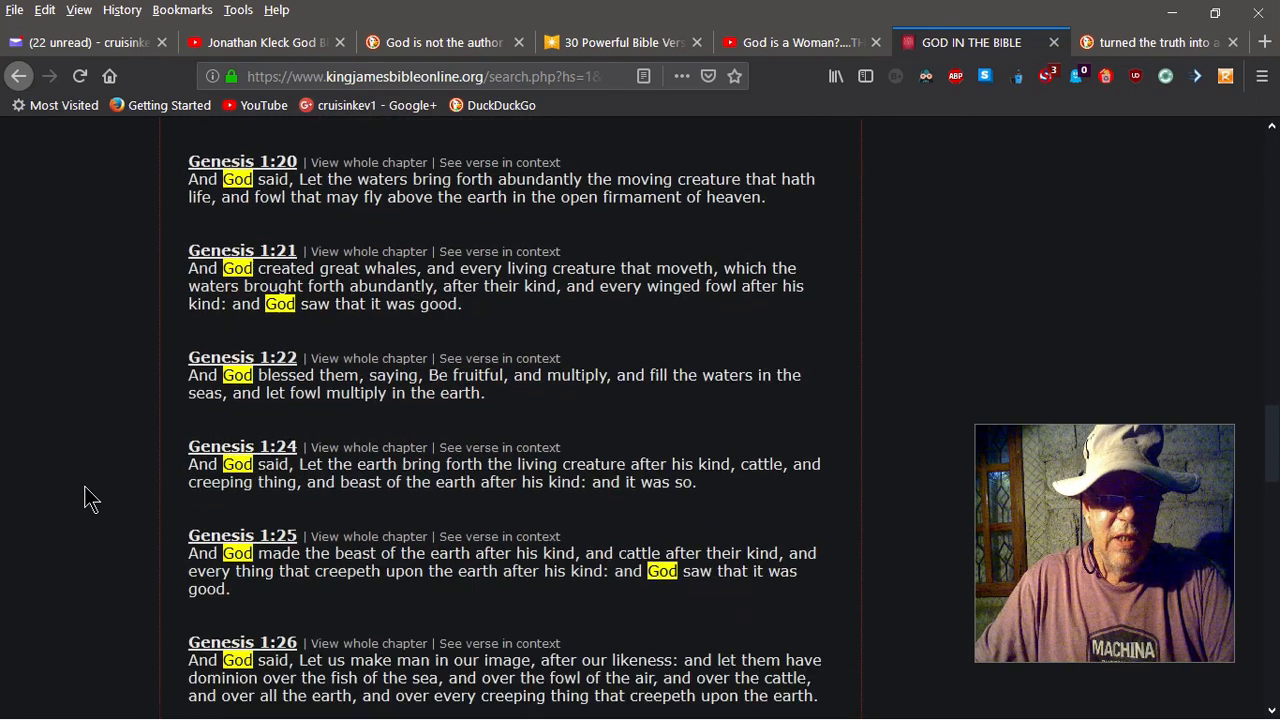
{"action": "scroll", "scroll_direction": "down", "scroll_amount": 3}
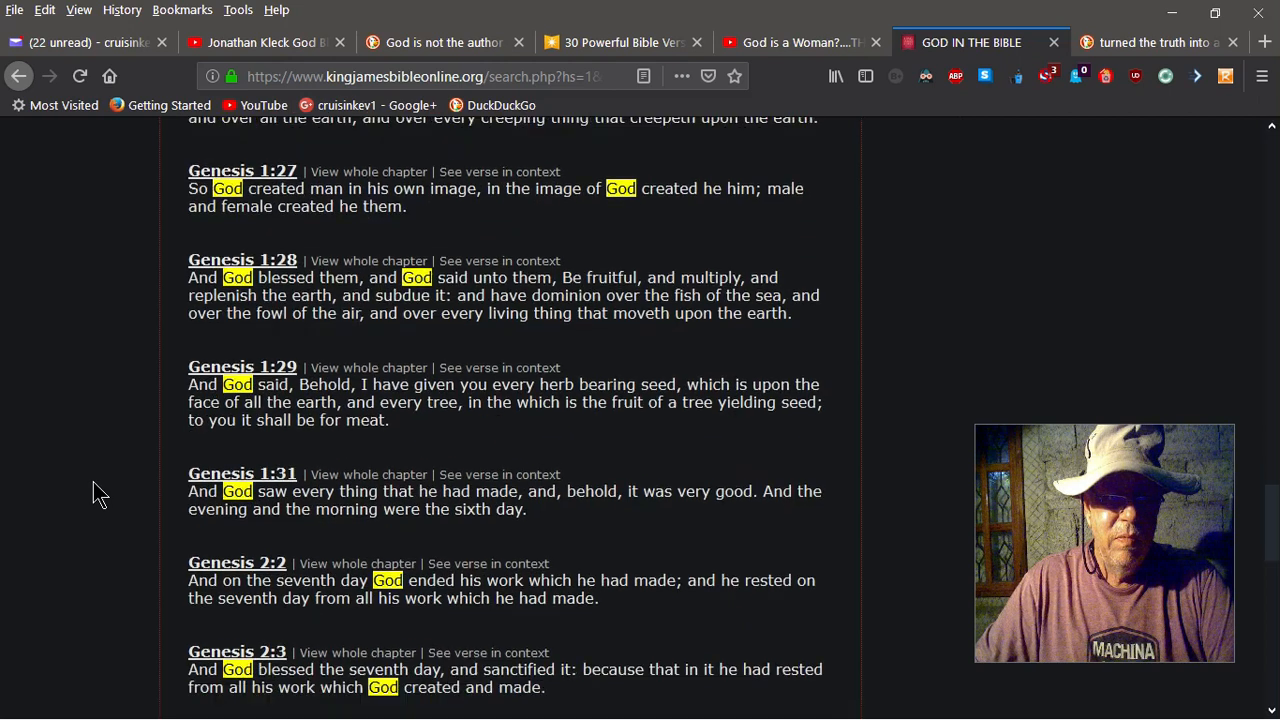
{"action": "scroll", "scroll_direction": "down", "scroll_amount": 3}
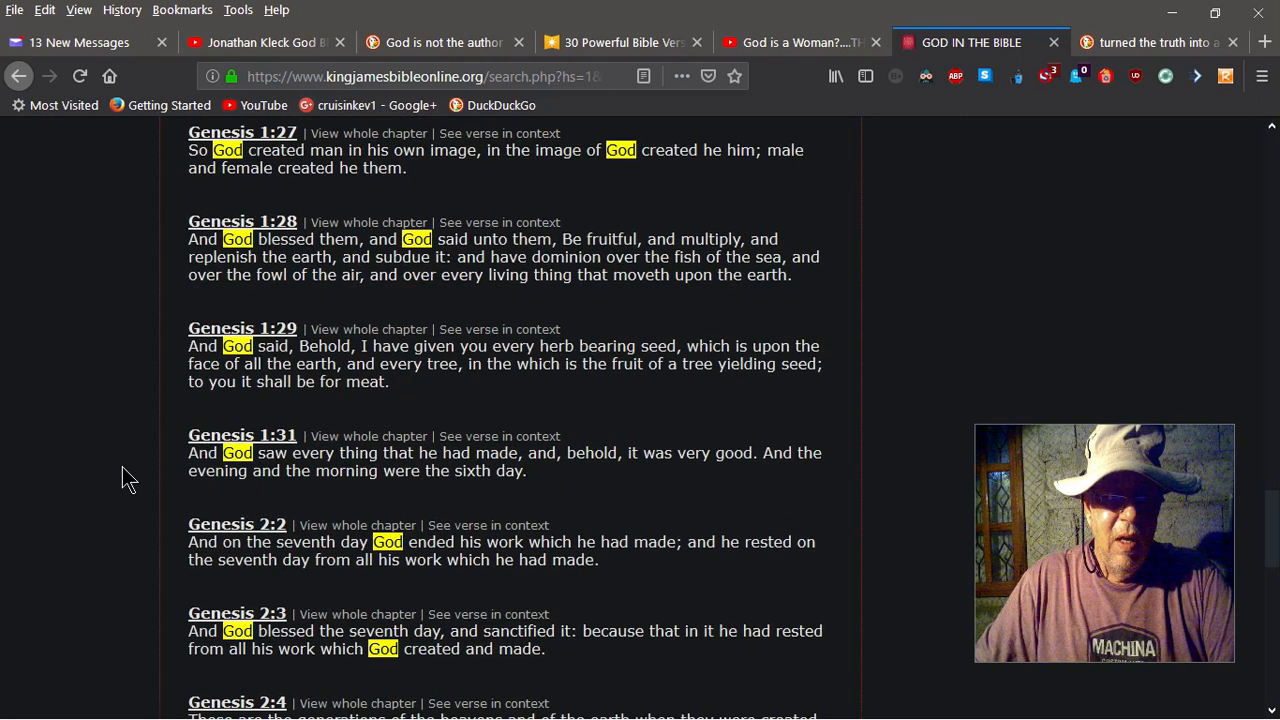
{"action": "mouse_move", "coordinate": [305, 560]}
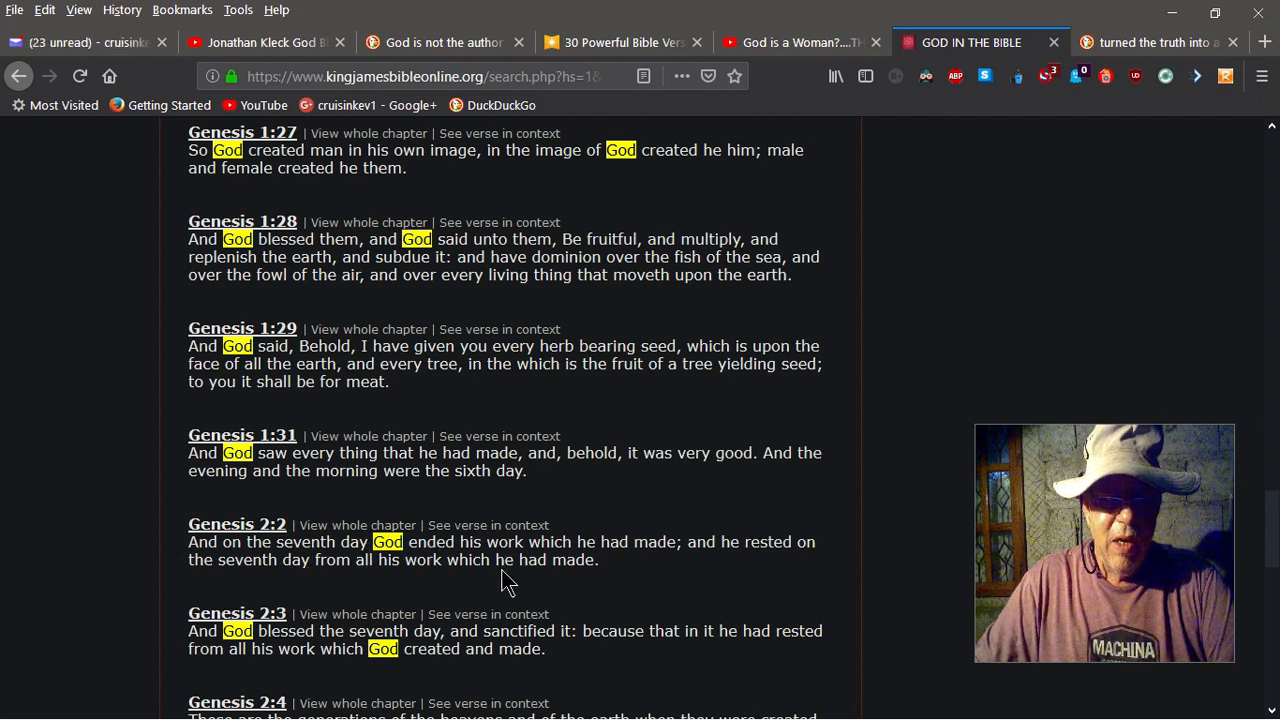
{"action": "mouse_move", "coordinate": [433, 562]}
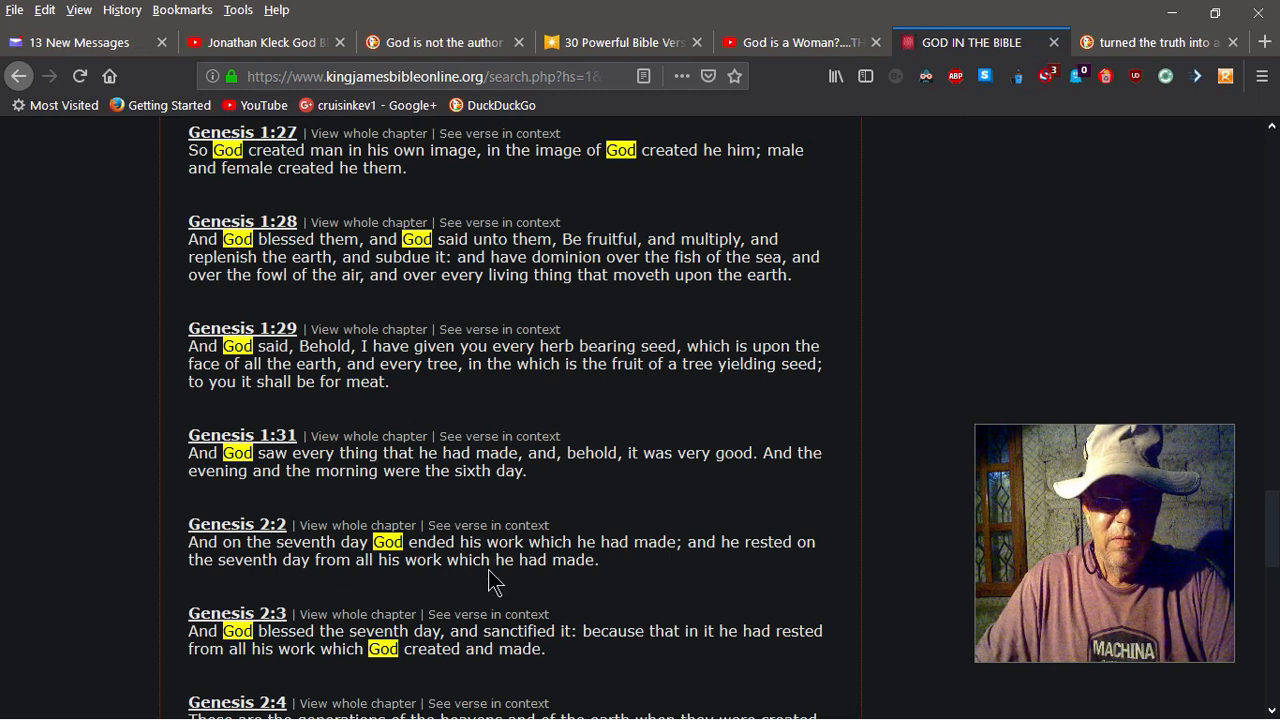
{"action": "mouse_move", "coordinate": [427, 586]}
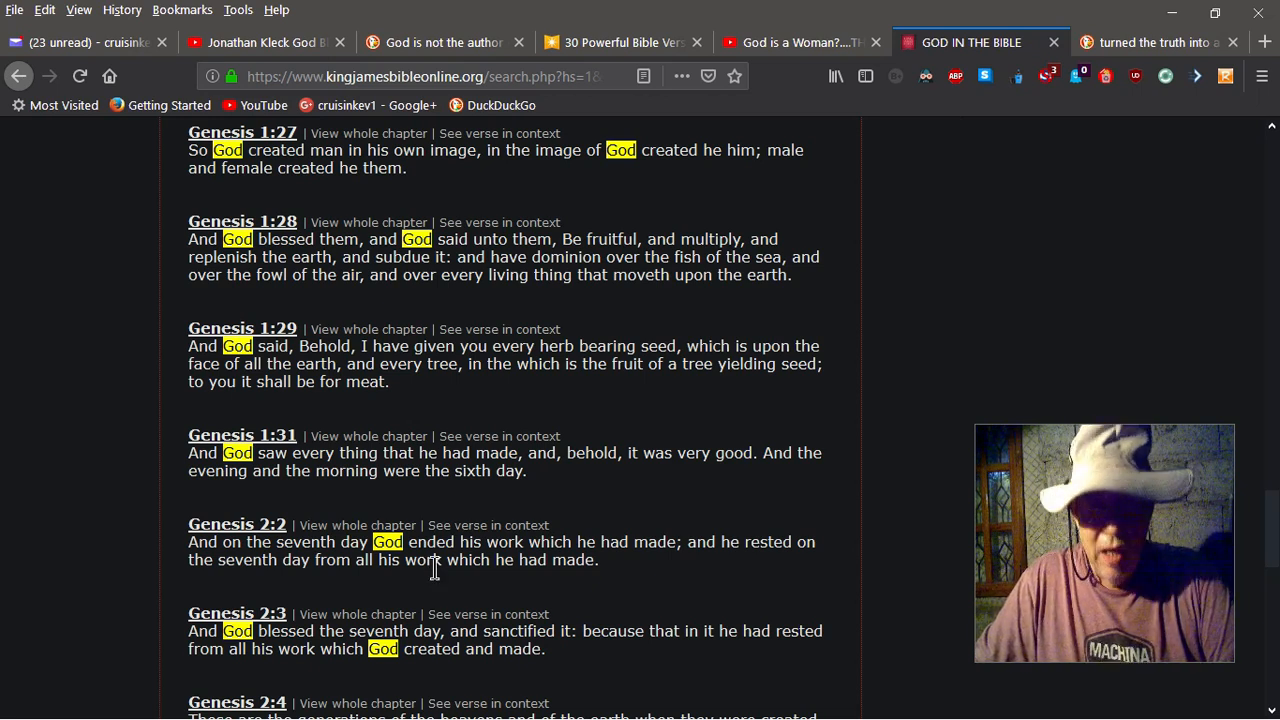
{"action": "mouse_move", "coordinate": [450, 588]}
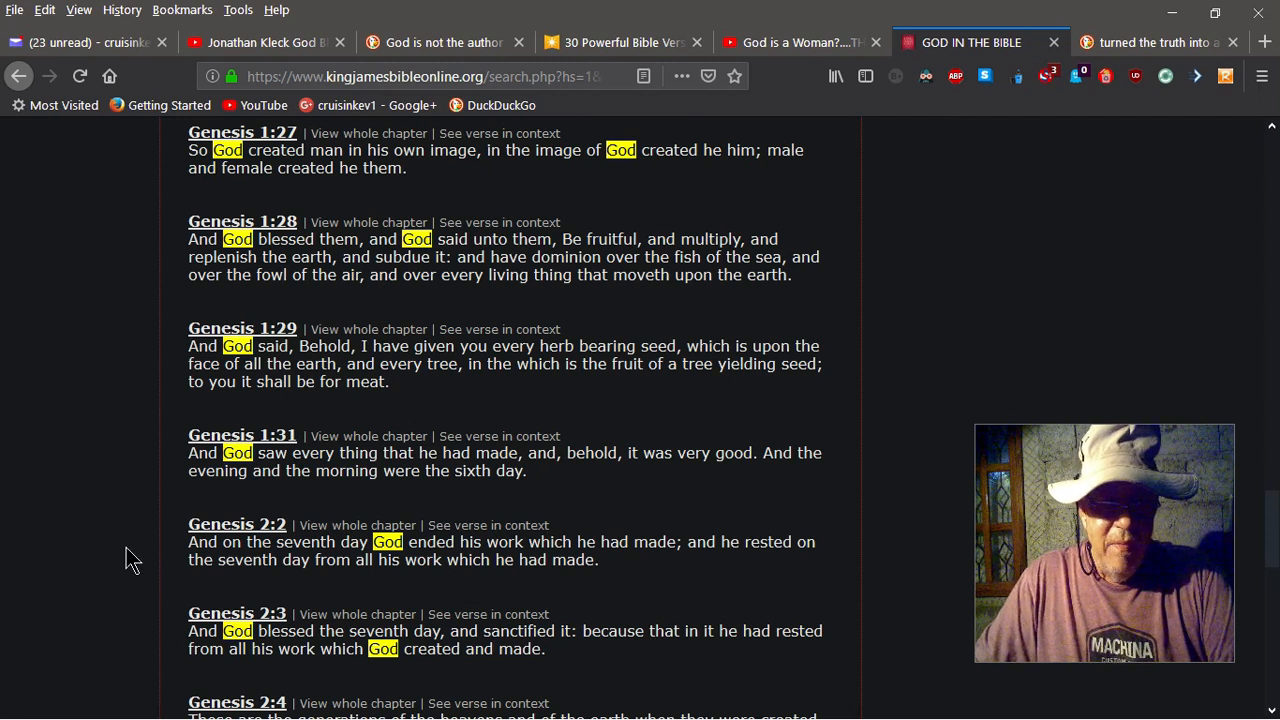
- Scroll to Genesis 2:4 and 2:5 at the end of the results page
{"action": "scroll", "scroll_direction": "down", "scroll_amount": 3}
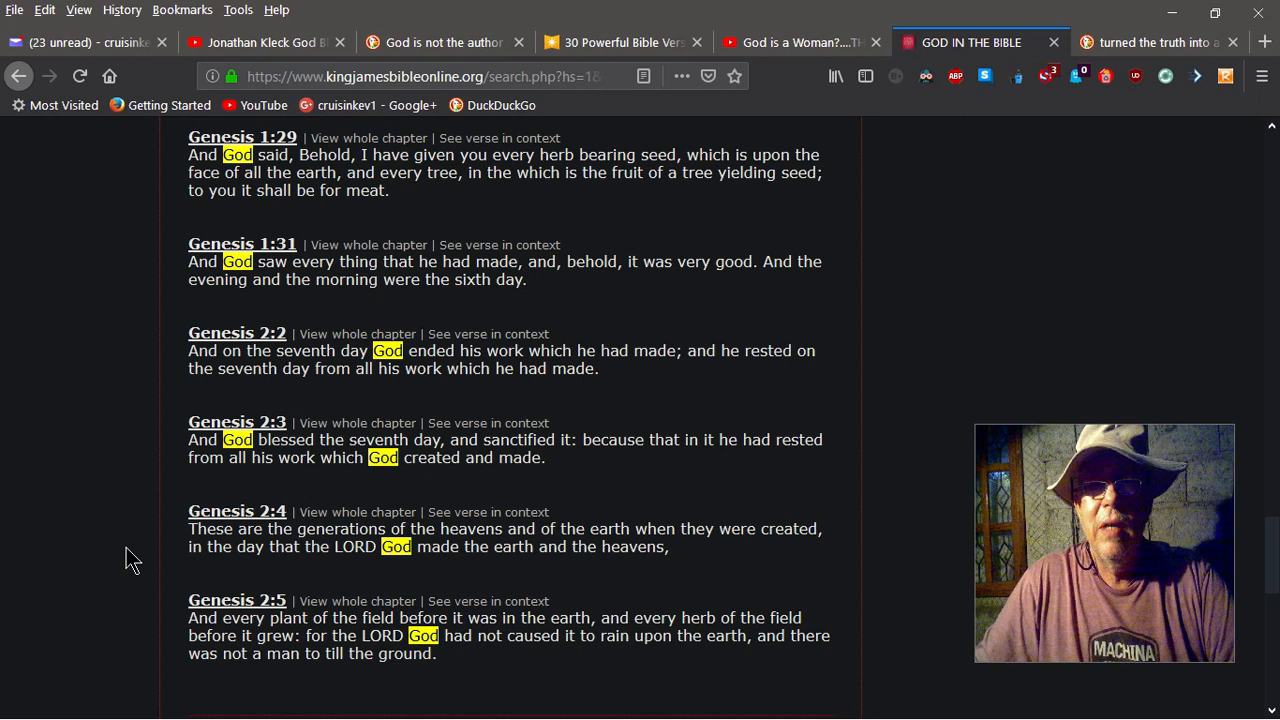
{"action": "mouse_move", "coordinate": [738, 700]}
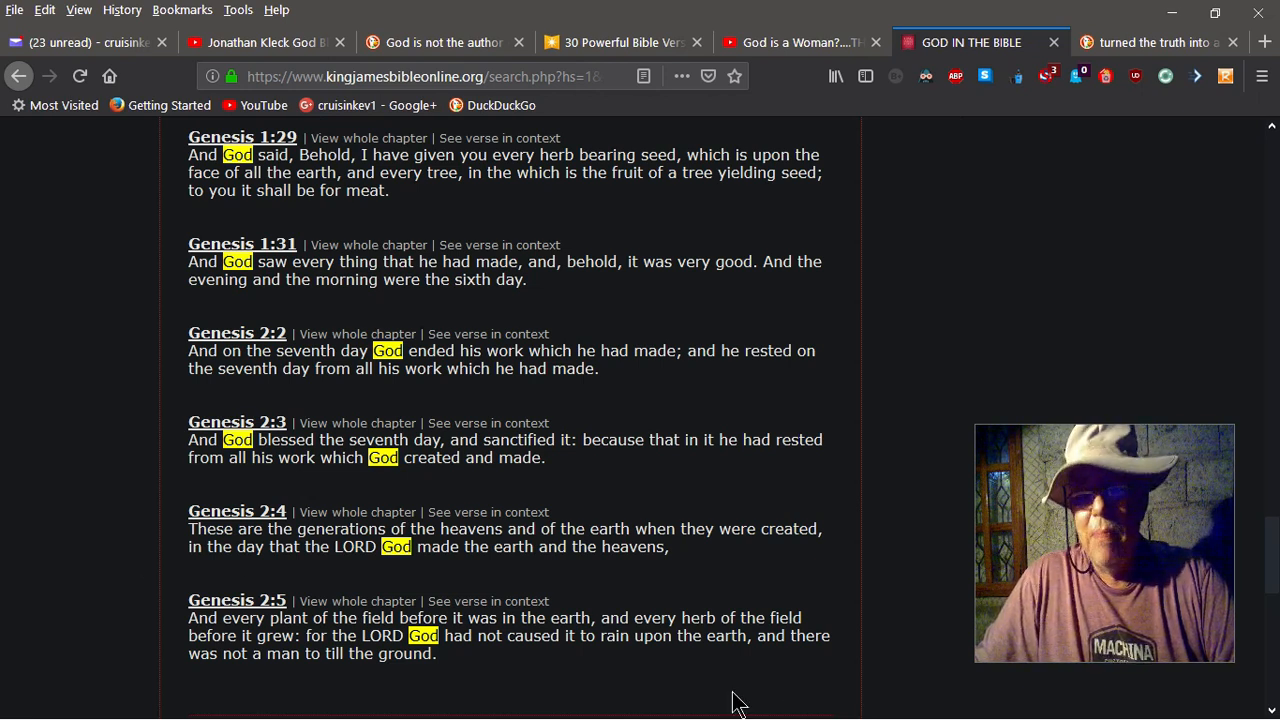
{"action": "mouse_move", "coordinate": [51, 386]}
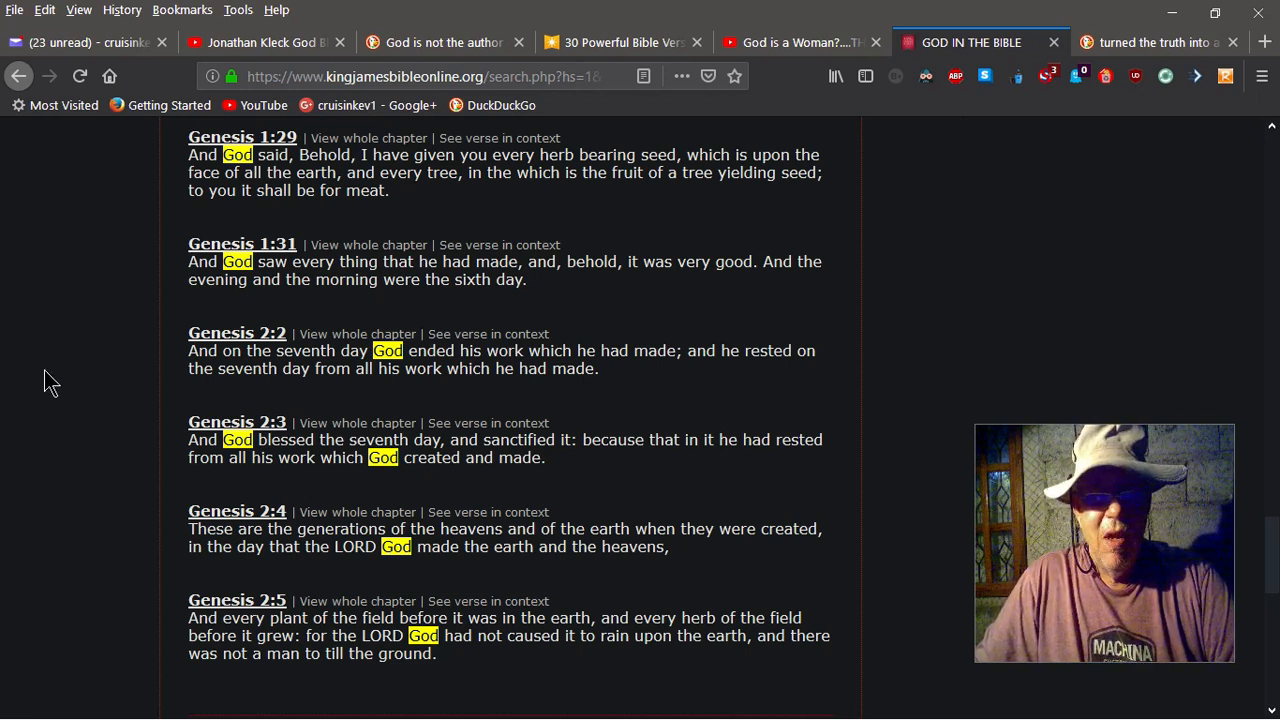
{"action": "mouse_move", "coordinate": [58, 346]}
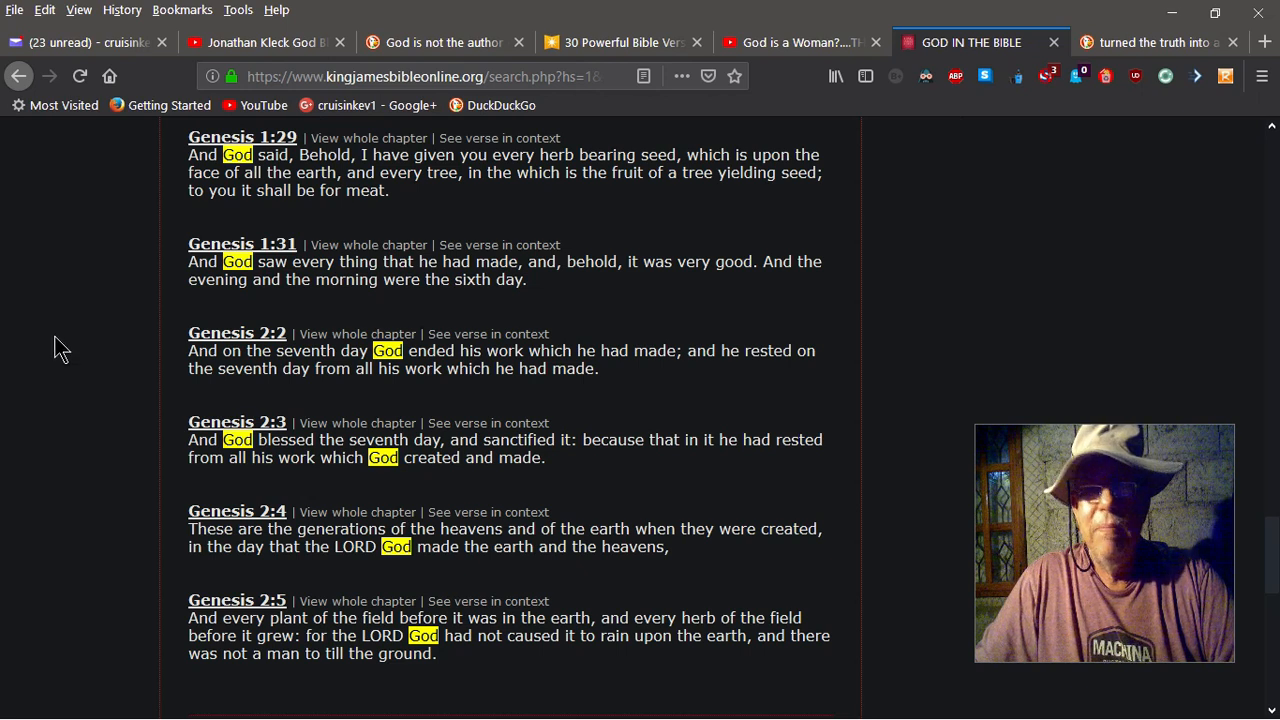
{"action": "mouse_move", "coordinate": [90, 395]}
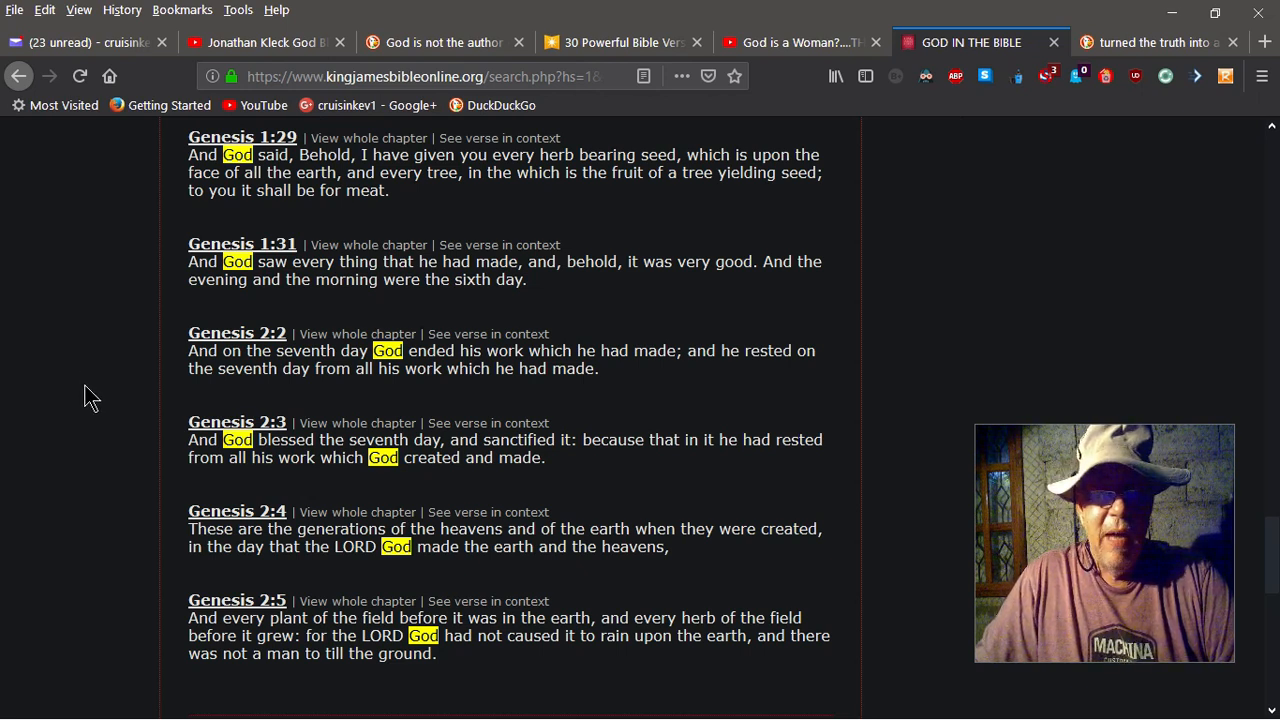
{"action": "mouse_move", "coordinate": [98, 382]}
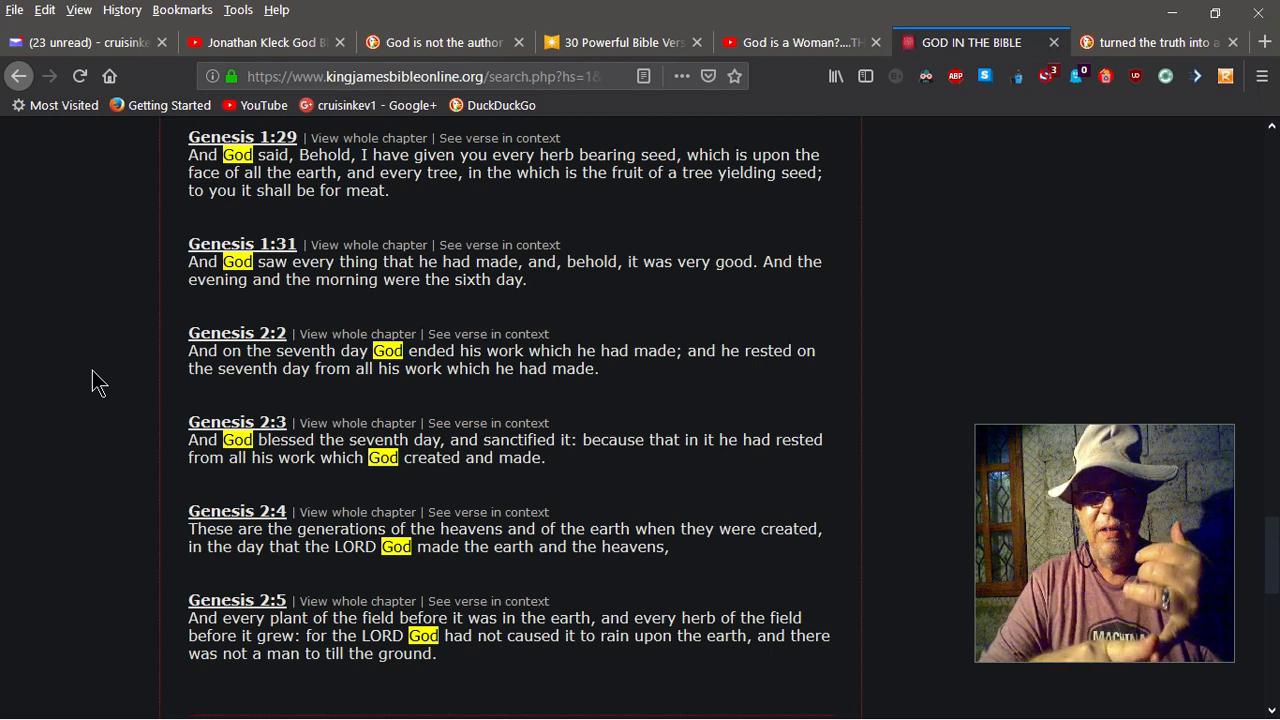
- Go to page 19 of 138 and show Deuteronomy 12:15 through 12:21
{"action": "scroll", "scroll_direction": "down", "scroll_amount": 3}
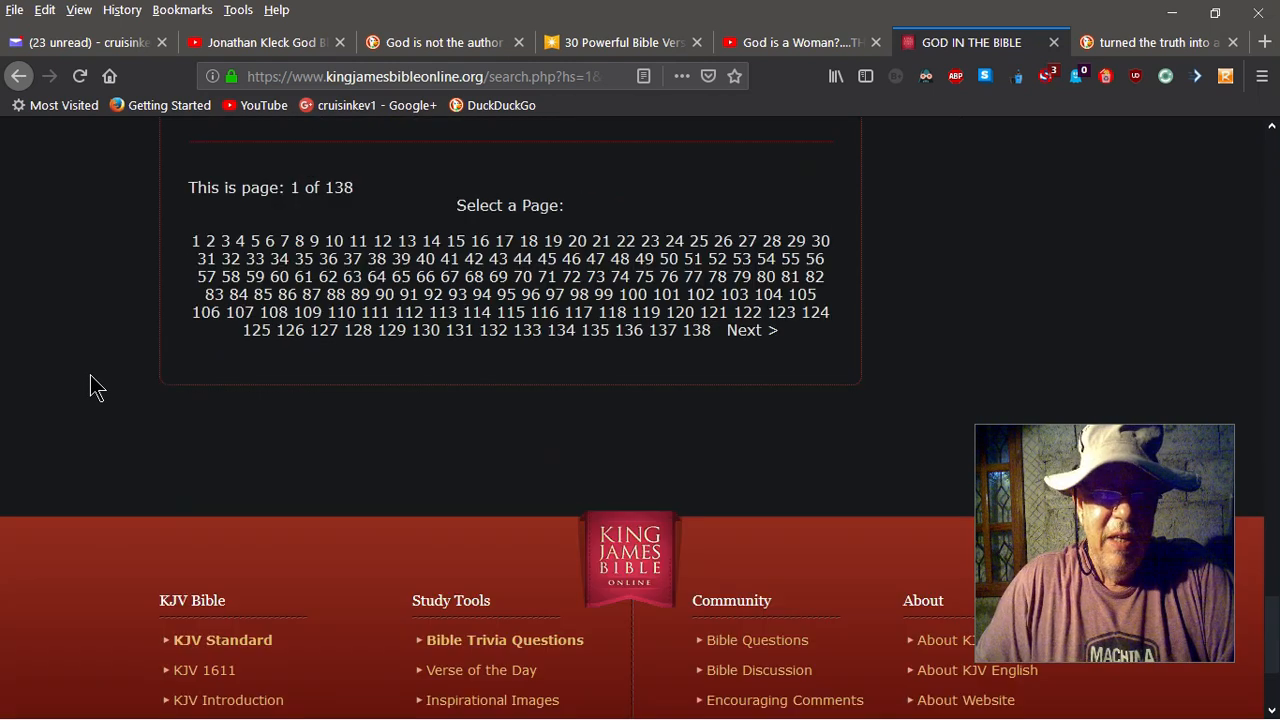
{"action": "scroll", "scroll_direction": "up", "scroll_amount": 3}
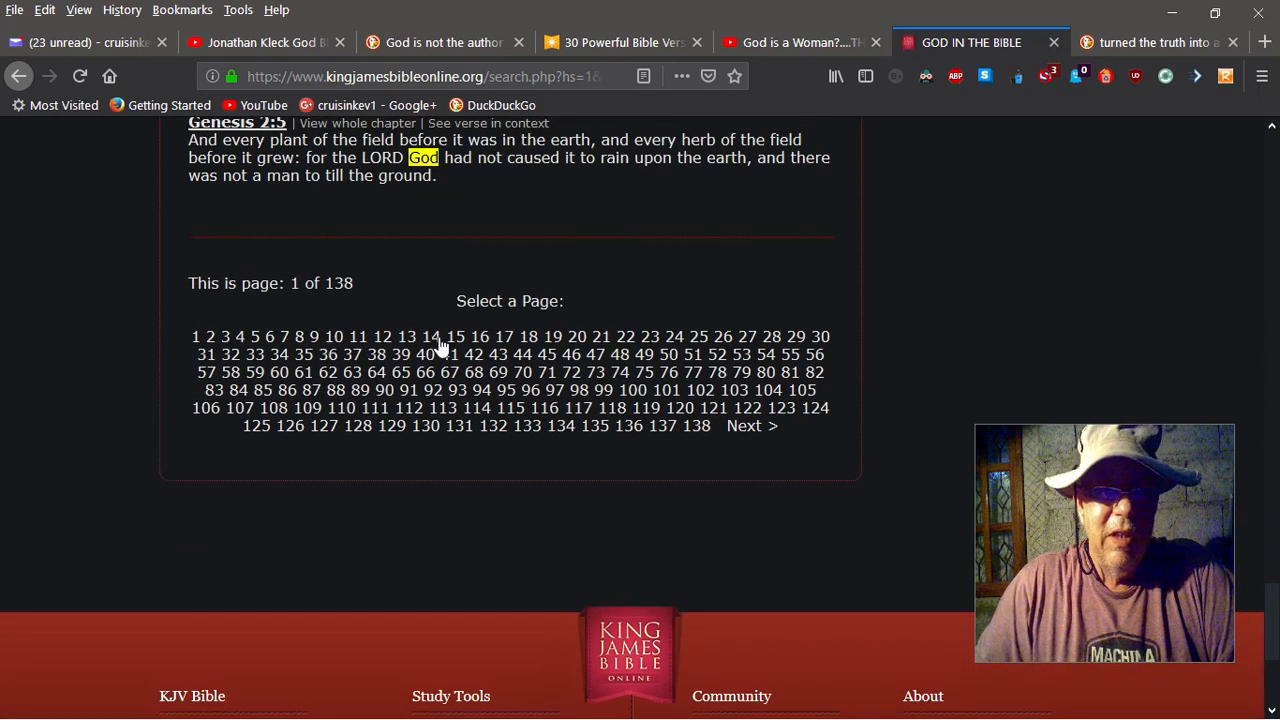
{"action": "mouse_move", "coordinate": [528, 345]}
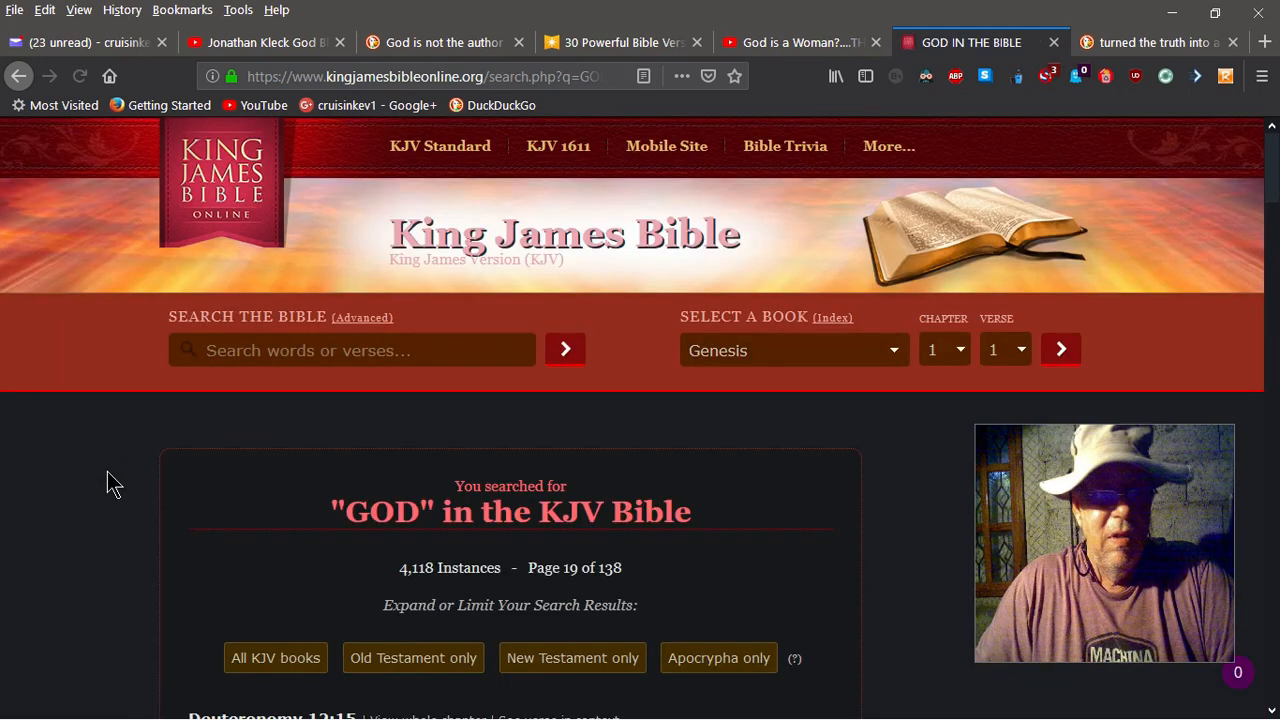
{"action": "scroll", "scroll_direction": "down", "scroll_amount": 3}
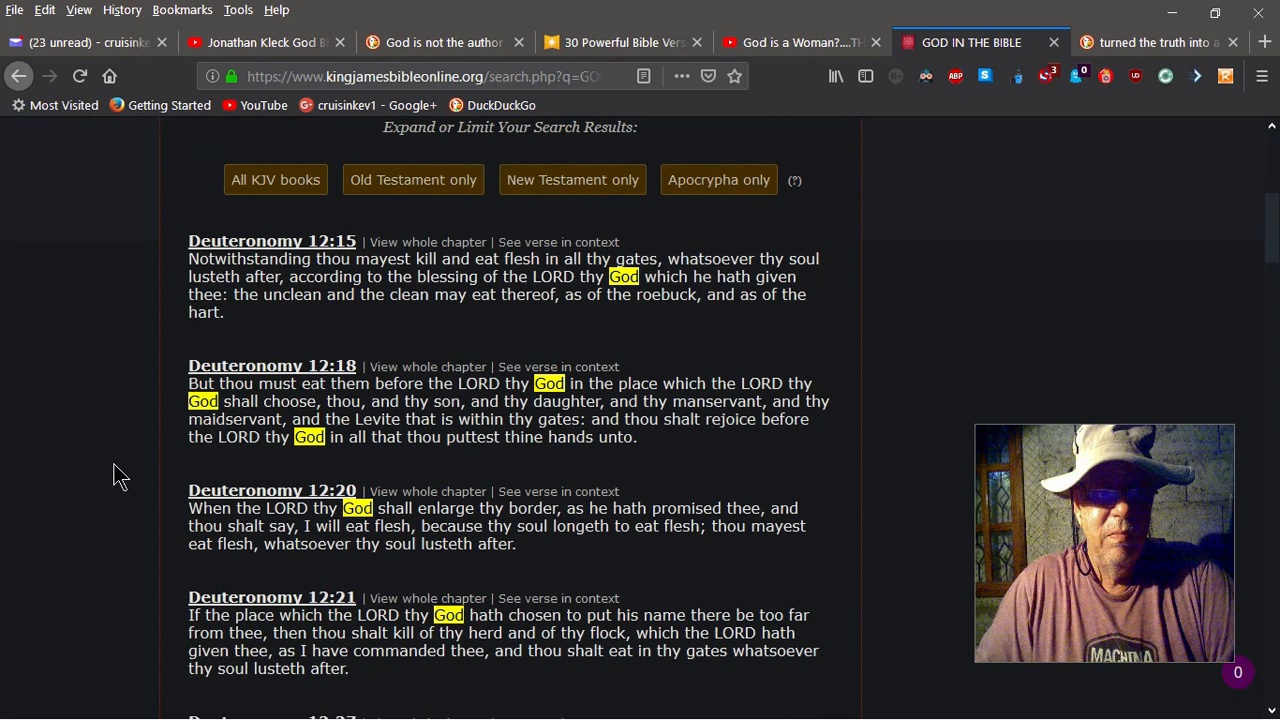